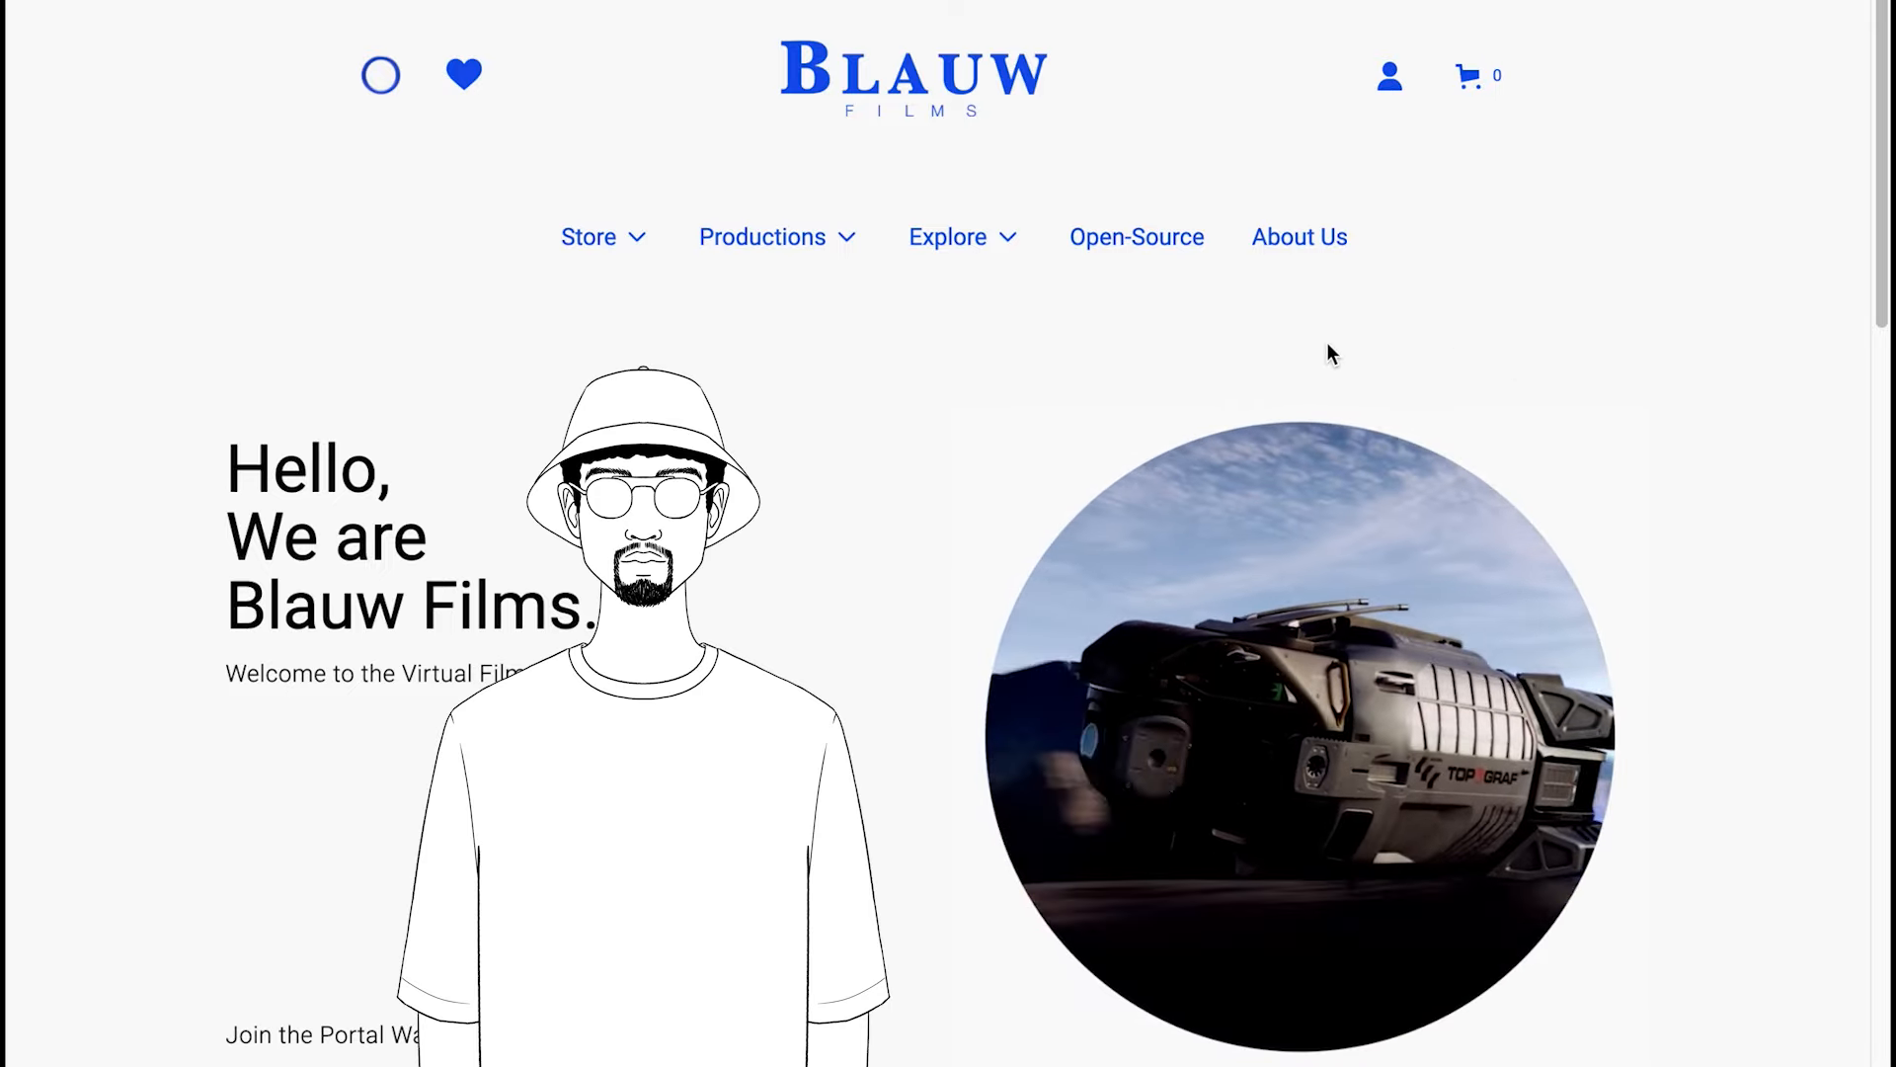
- Open the store's Resources page and scroll through the Utility, Production and Basic resources
{"action": "left_click", "coordinate": [588, 236]}
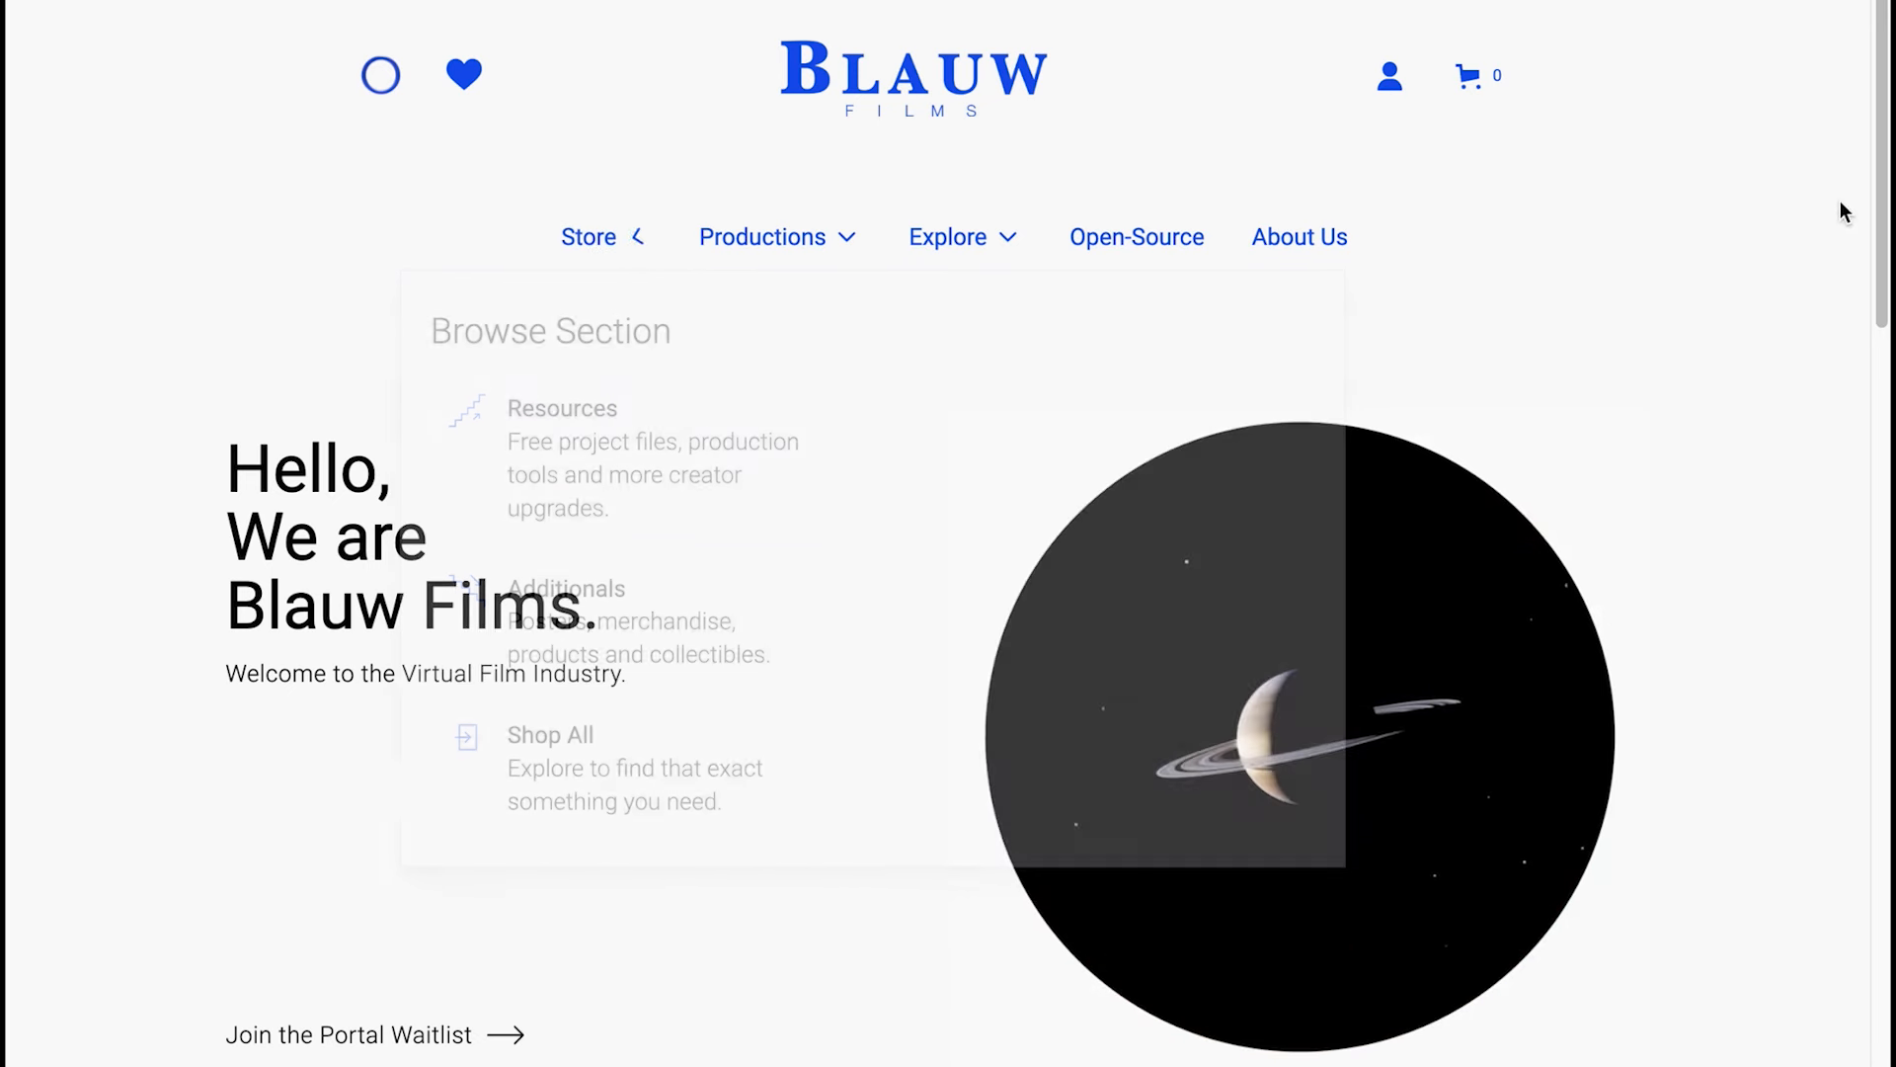
{"action": "scroll", "scroll_direction": "down", "scroll_amount": 3}
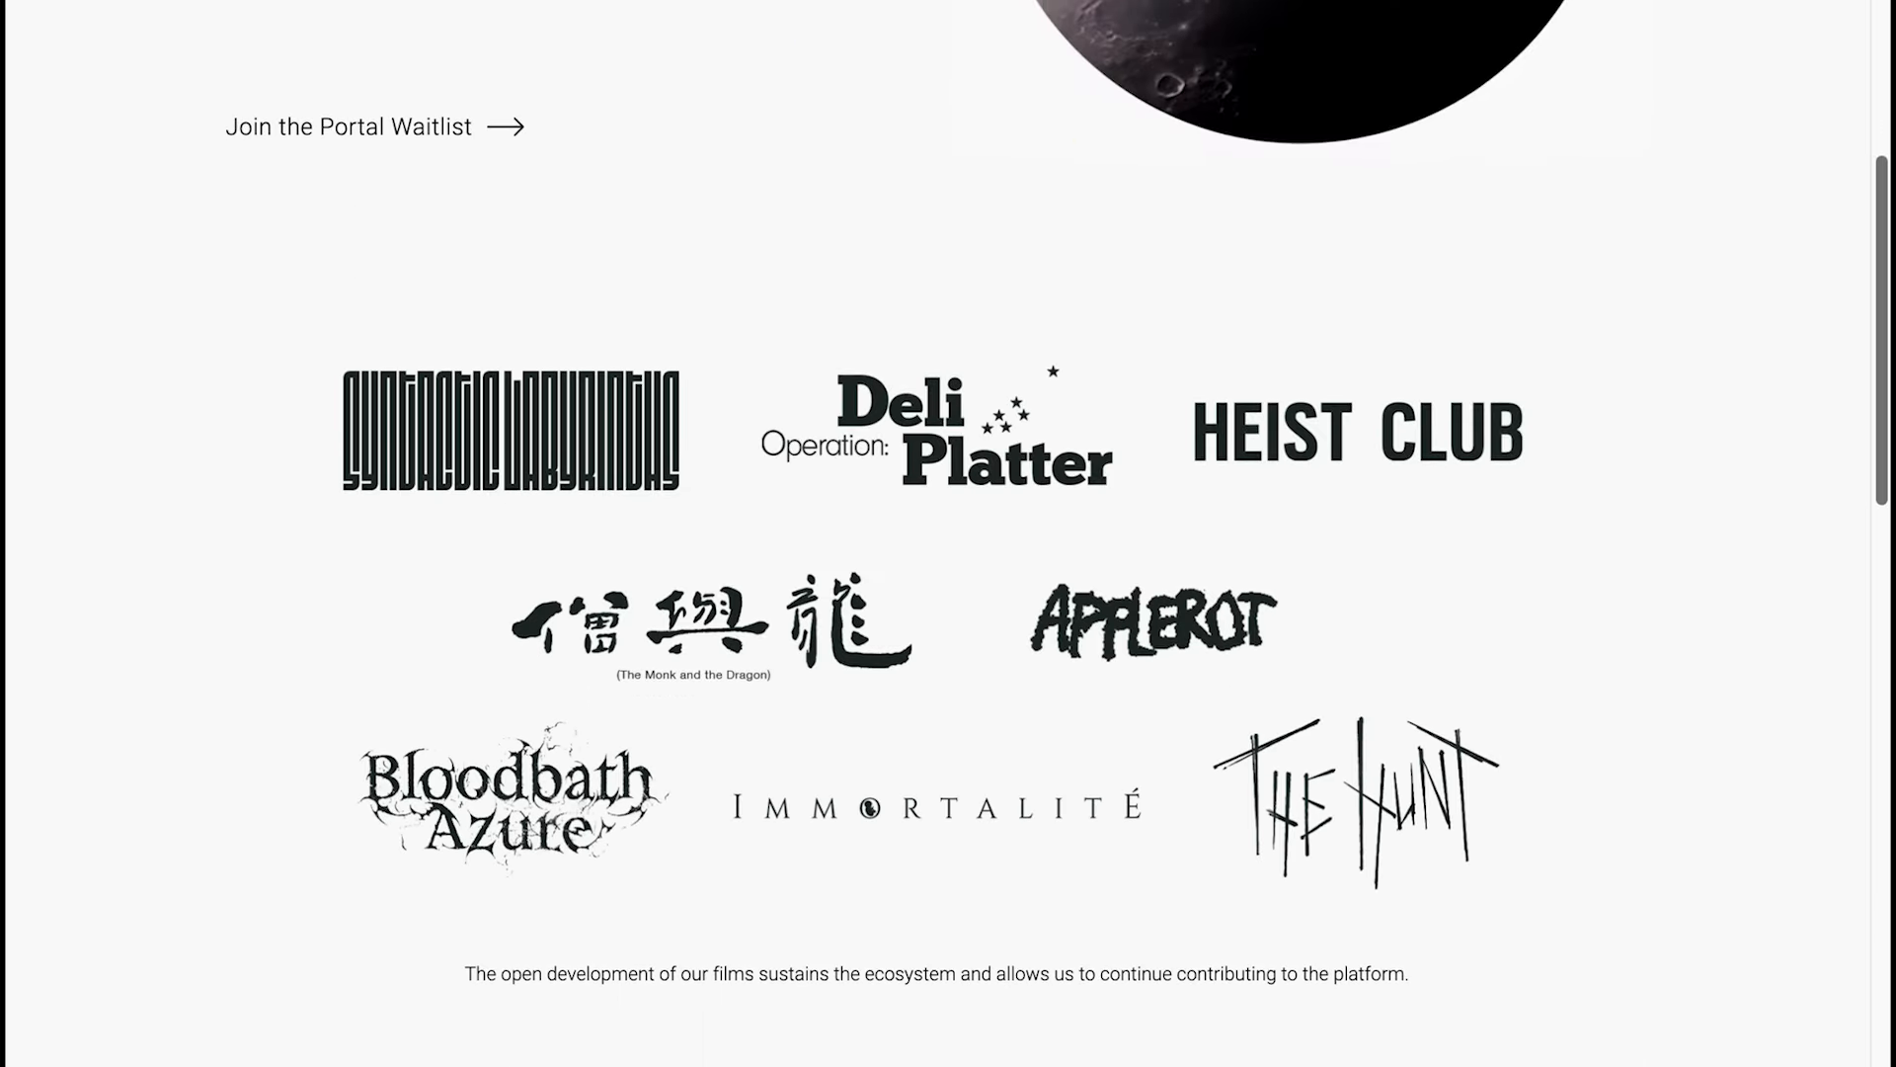
{"action": "scroll", "scroll_direction": "down", "scroll_amount": 3}
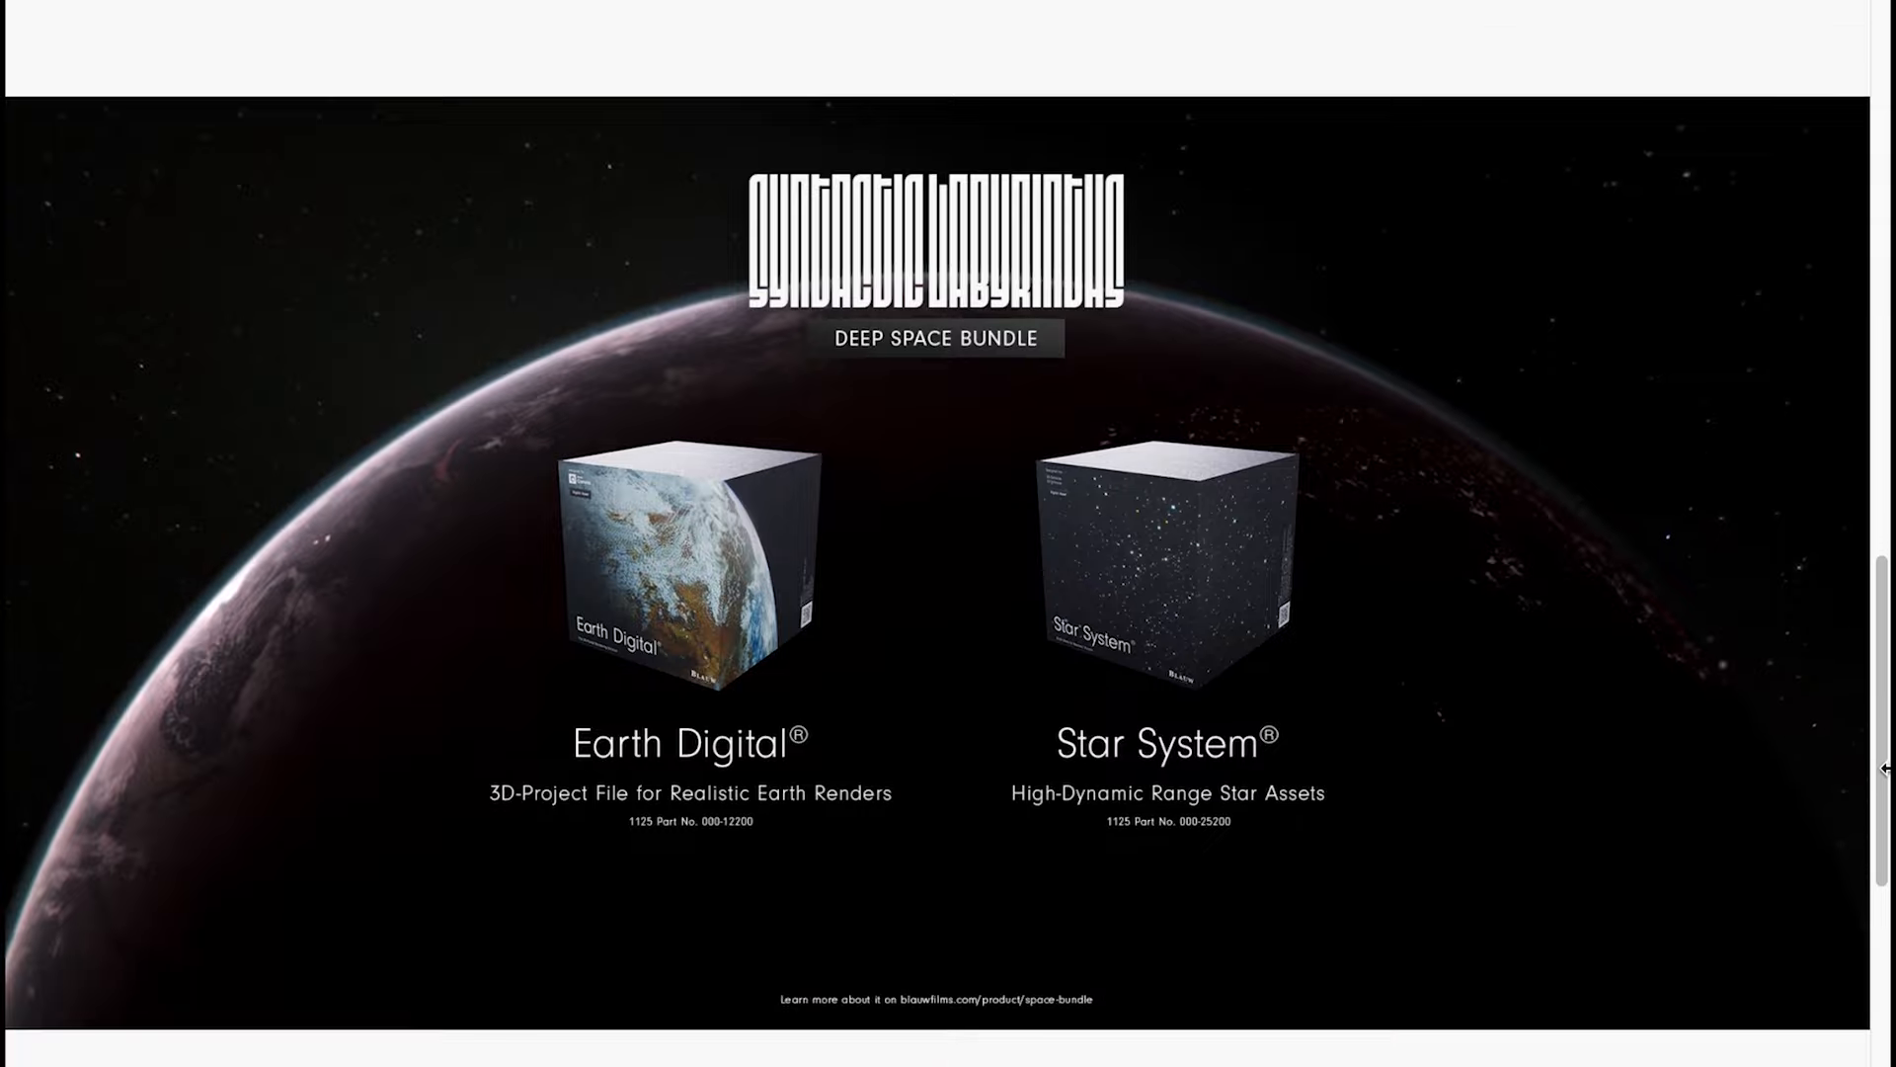
{"action": "scroll", "scroll_direction": "down", "scroll_amount": 3}
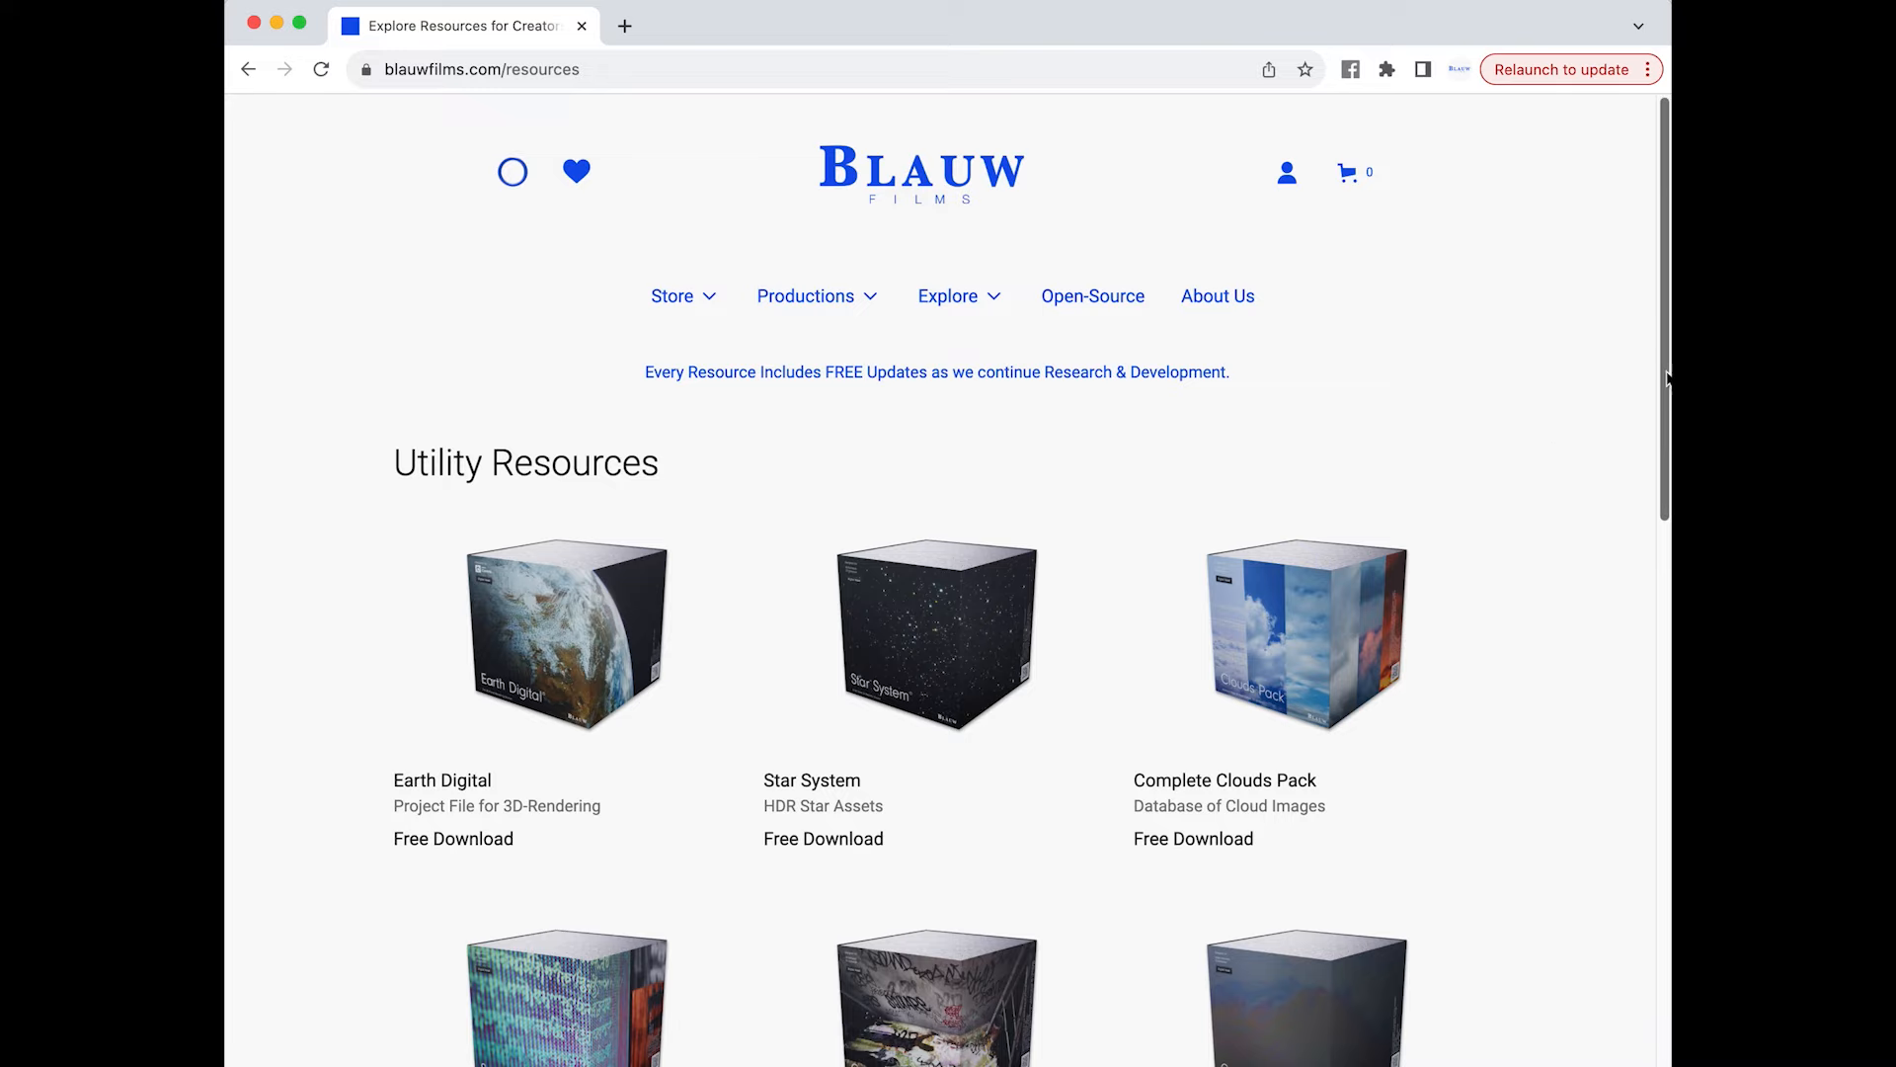
{"action": "scroll", "scroll_direction": "down", "scroll_amount": 3}
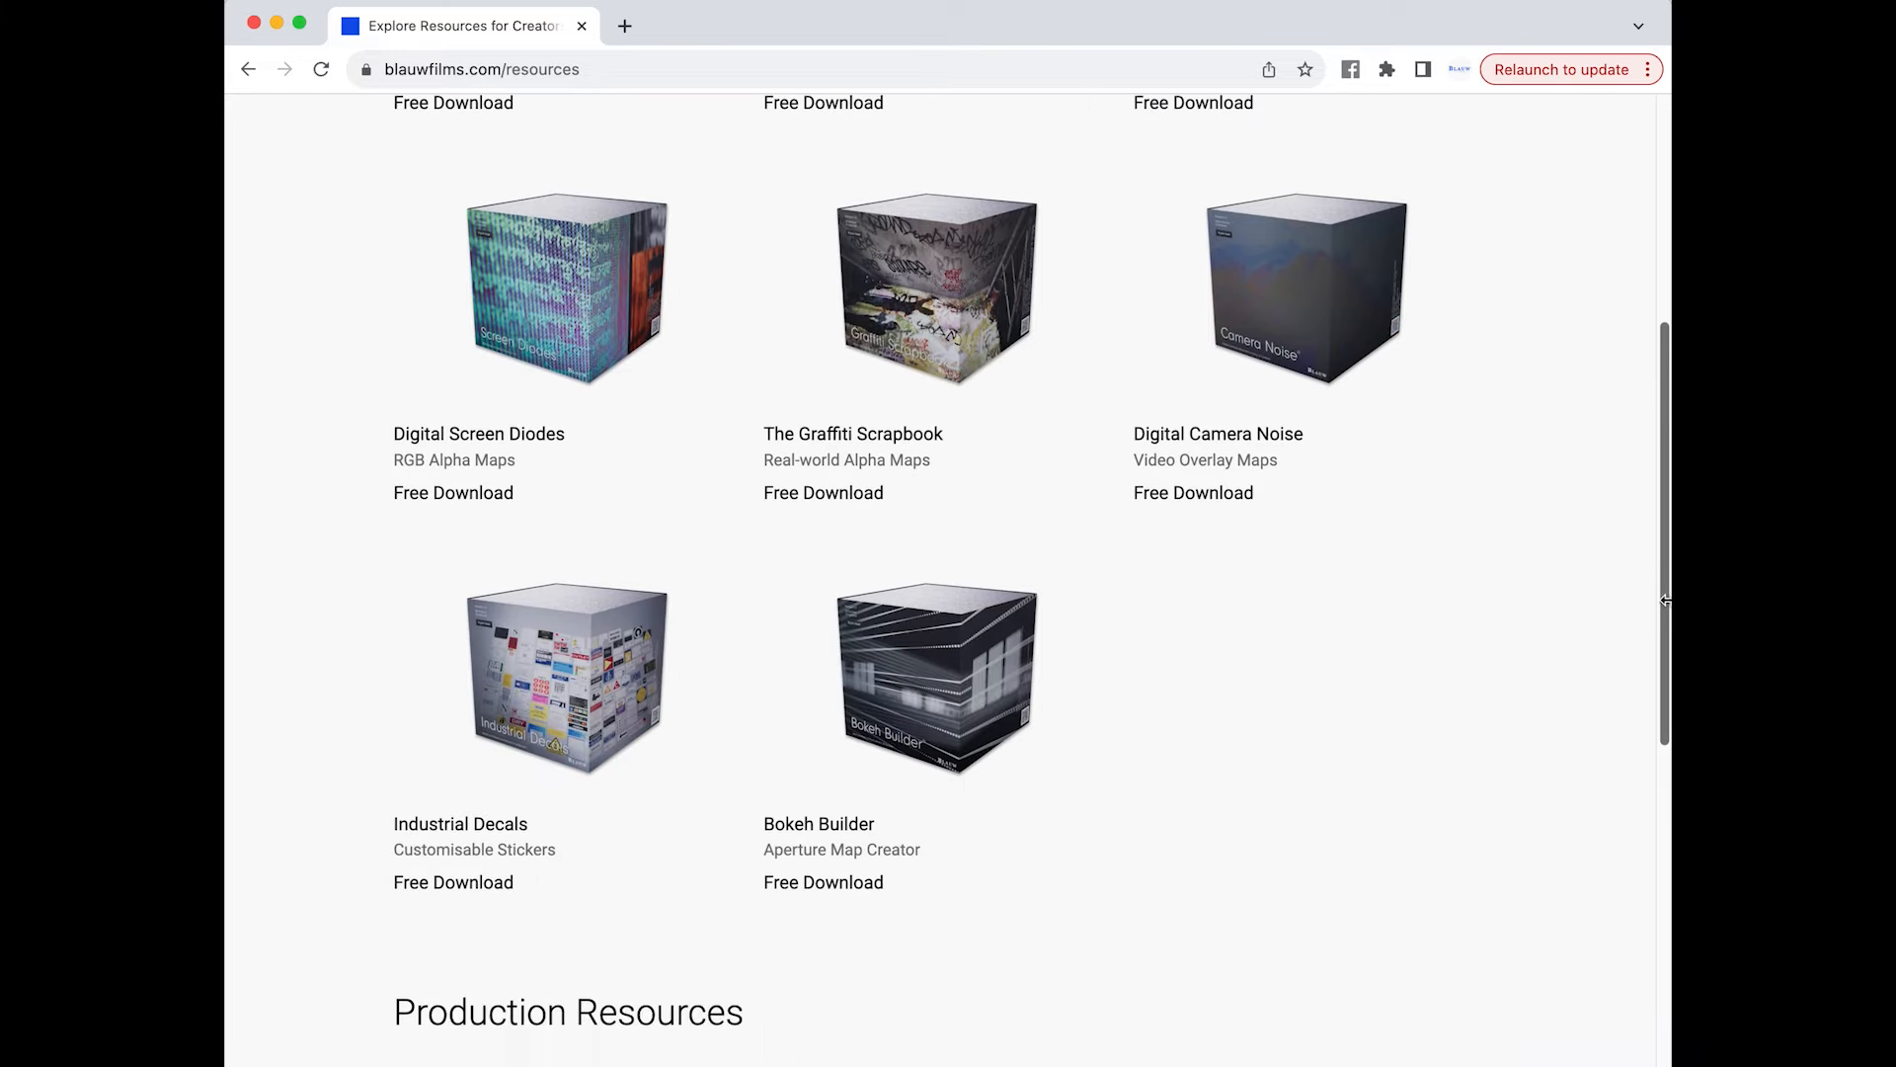
{"action": "scroll", "scroll_direction": "down", "scroll_amount": 3}
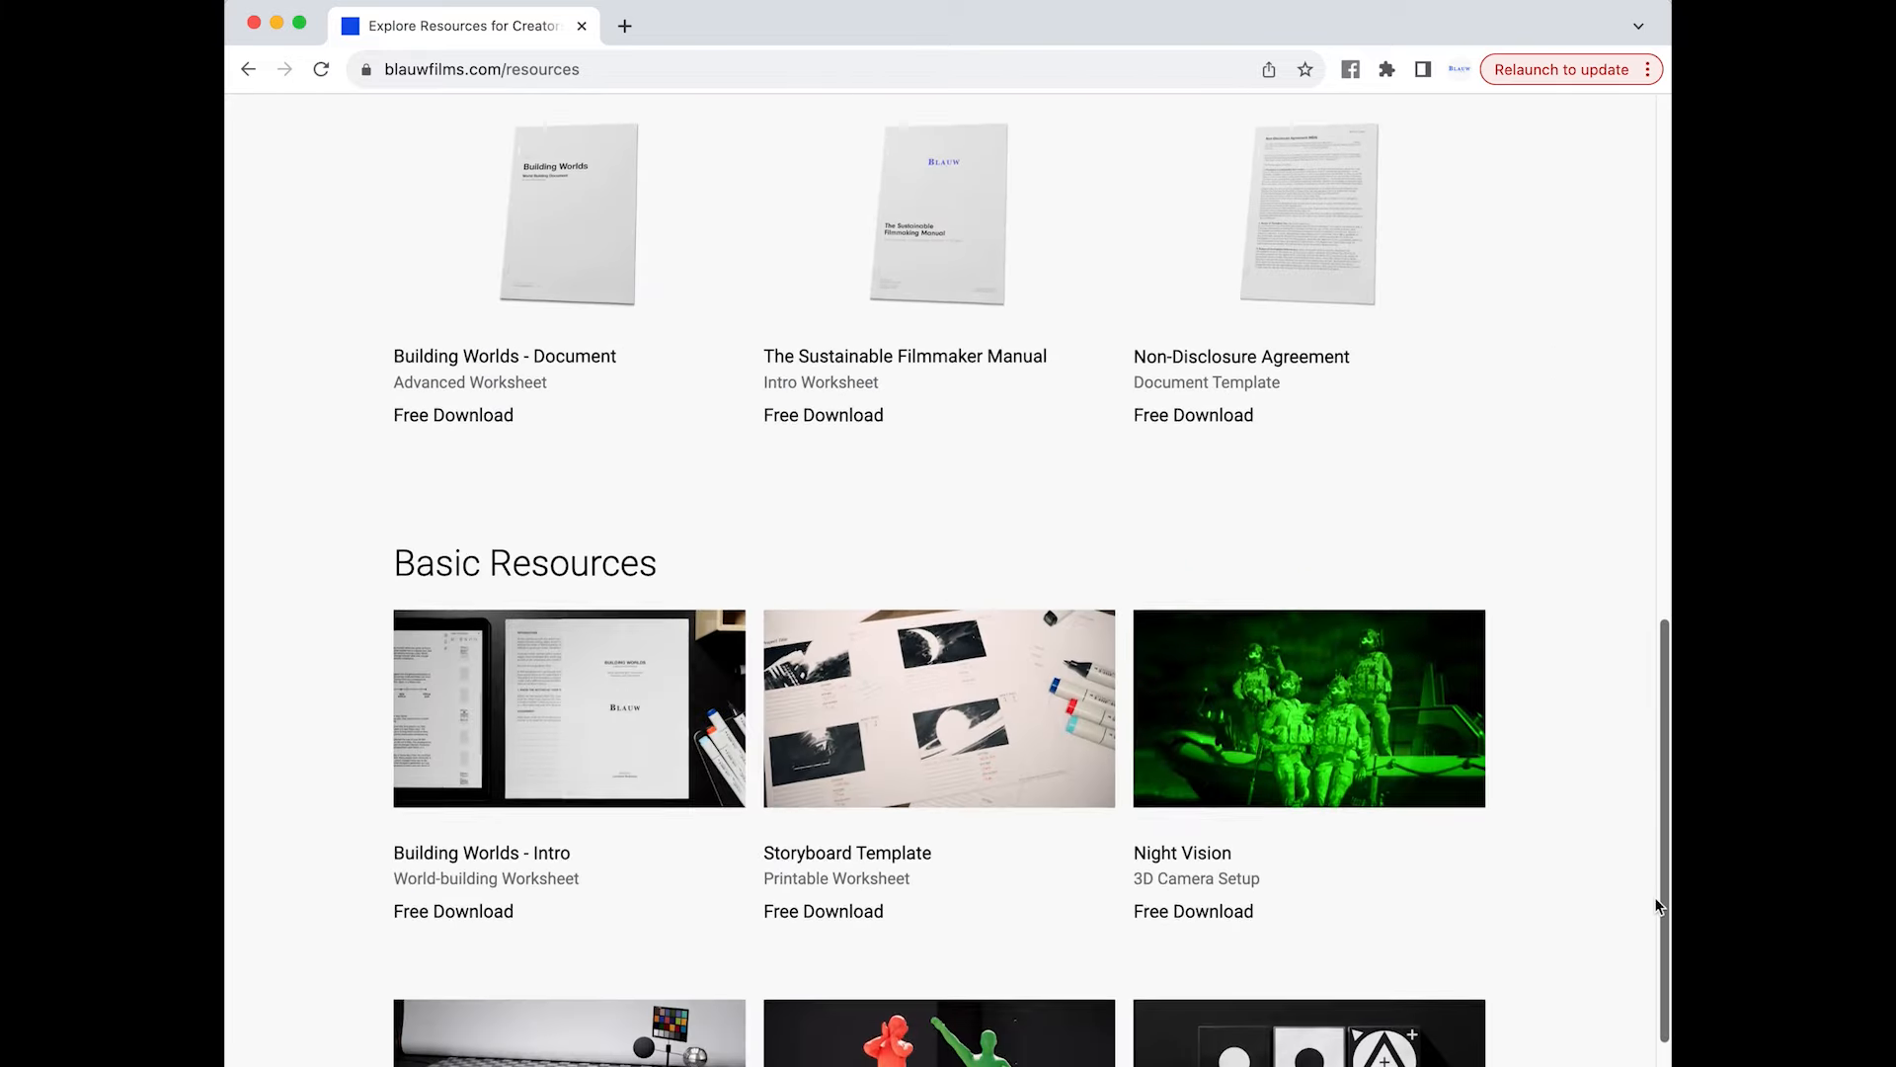
{"action": "scroll", "scroll_direction": "down", "scroll_amount": 3}
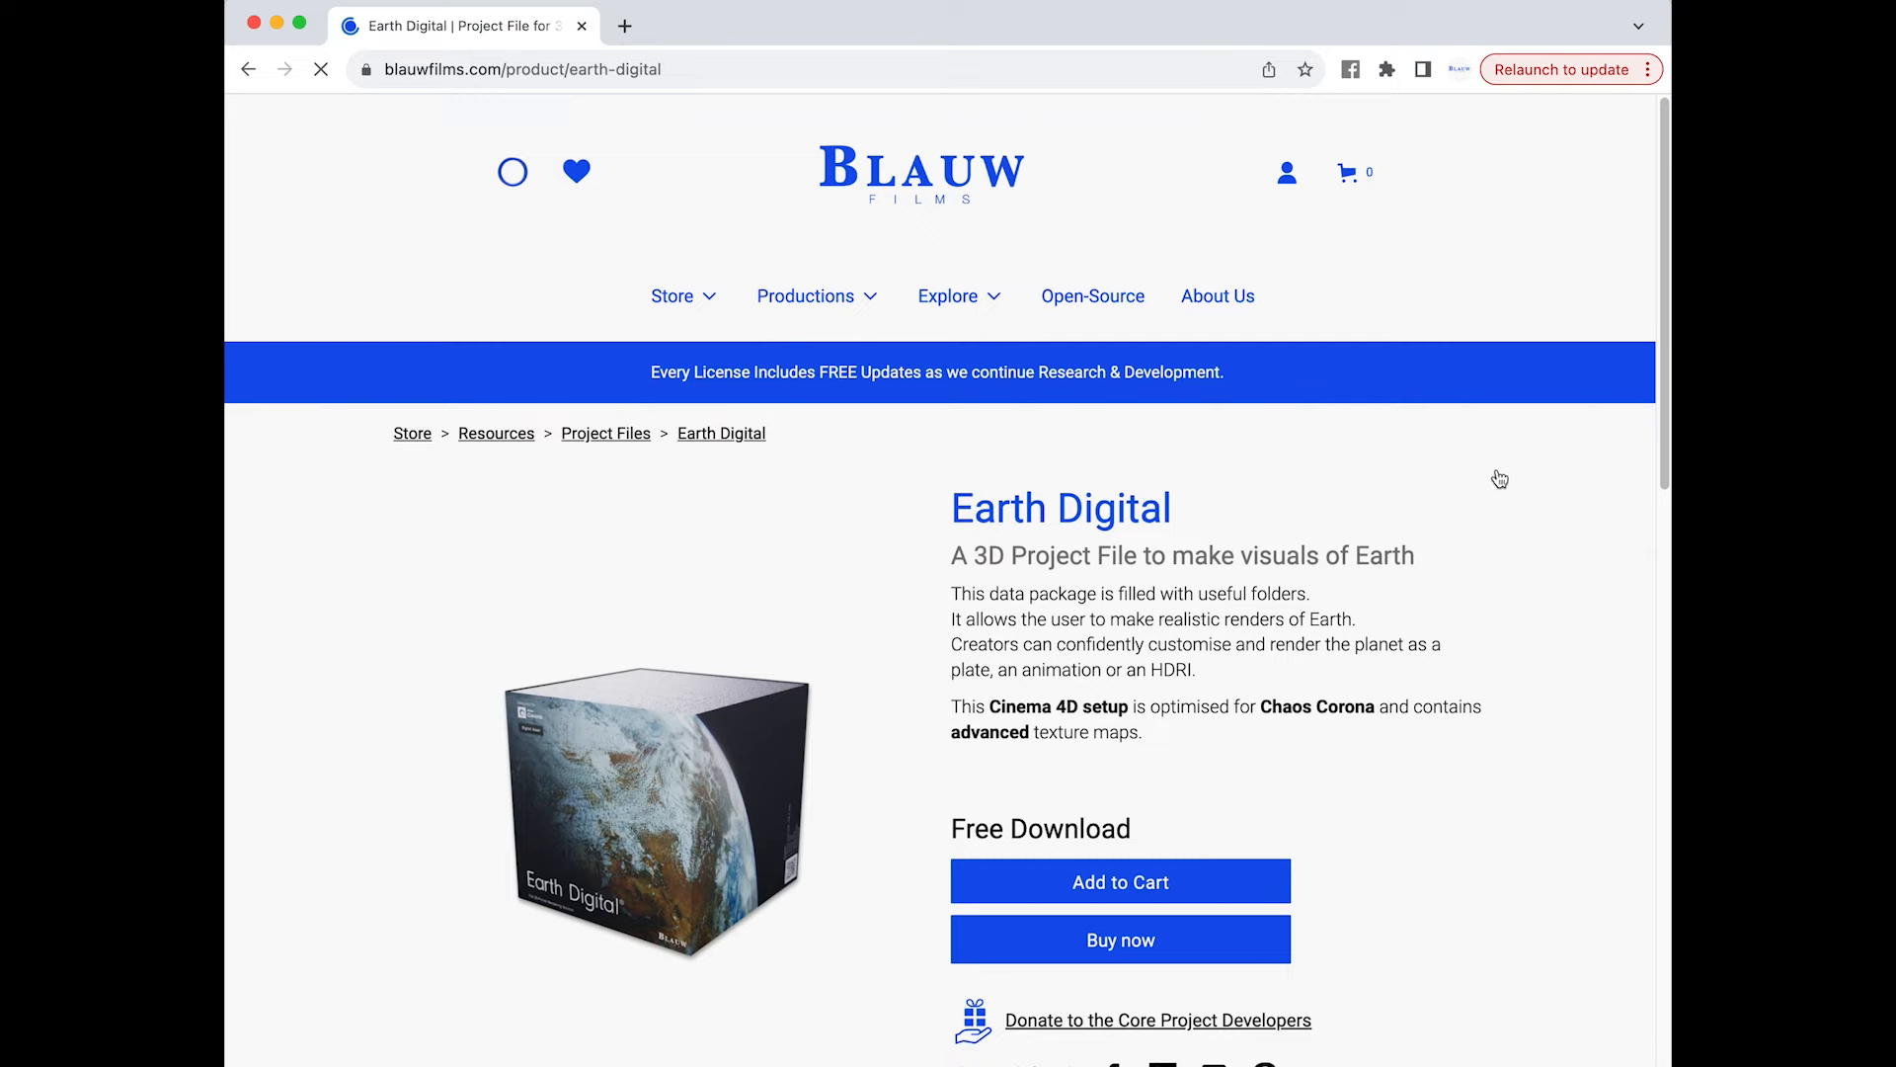
- Scroll to the Earth Digital gallery, enlarge the first render, view two more, then close
{"action": "scroll", "scroll_direction": "down", "scroll_amount": 3}
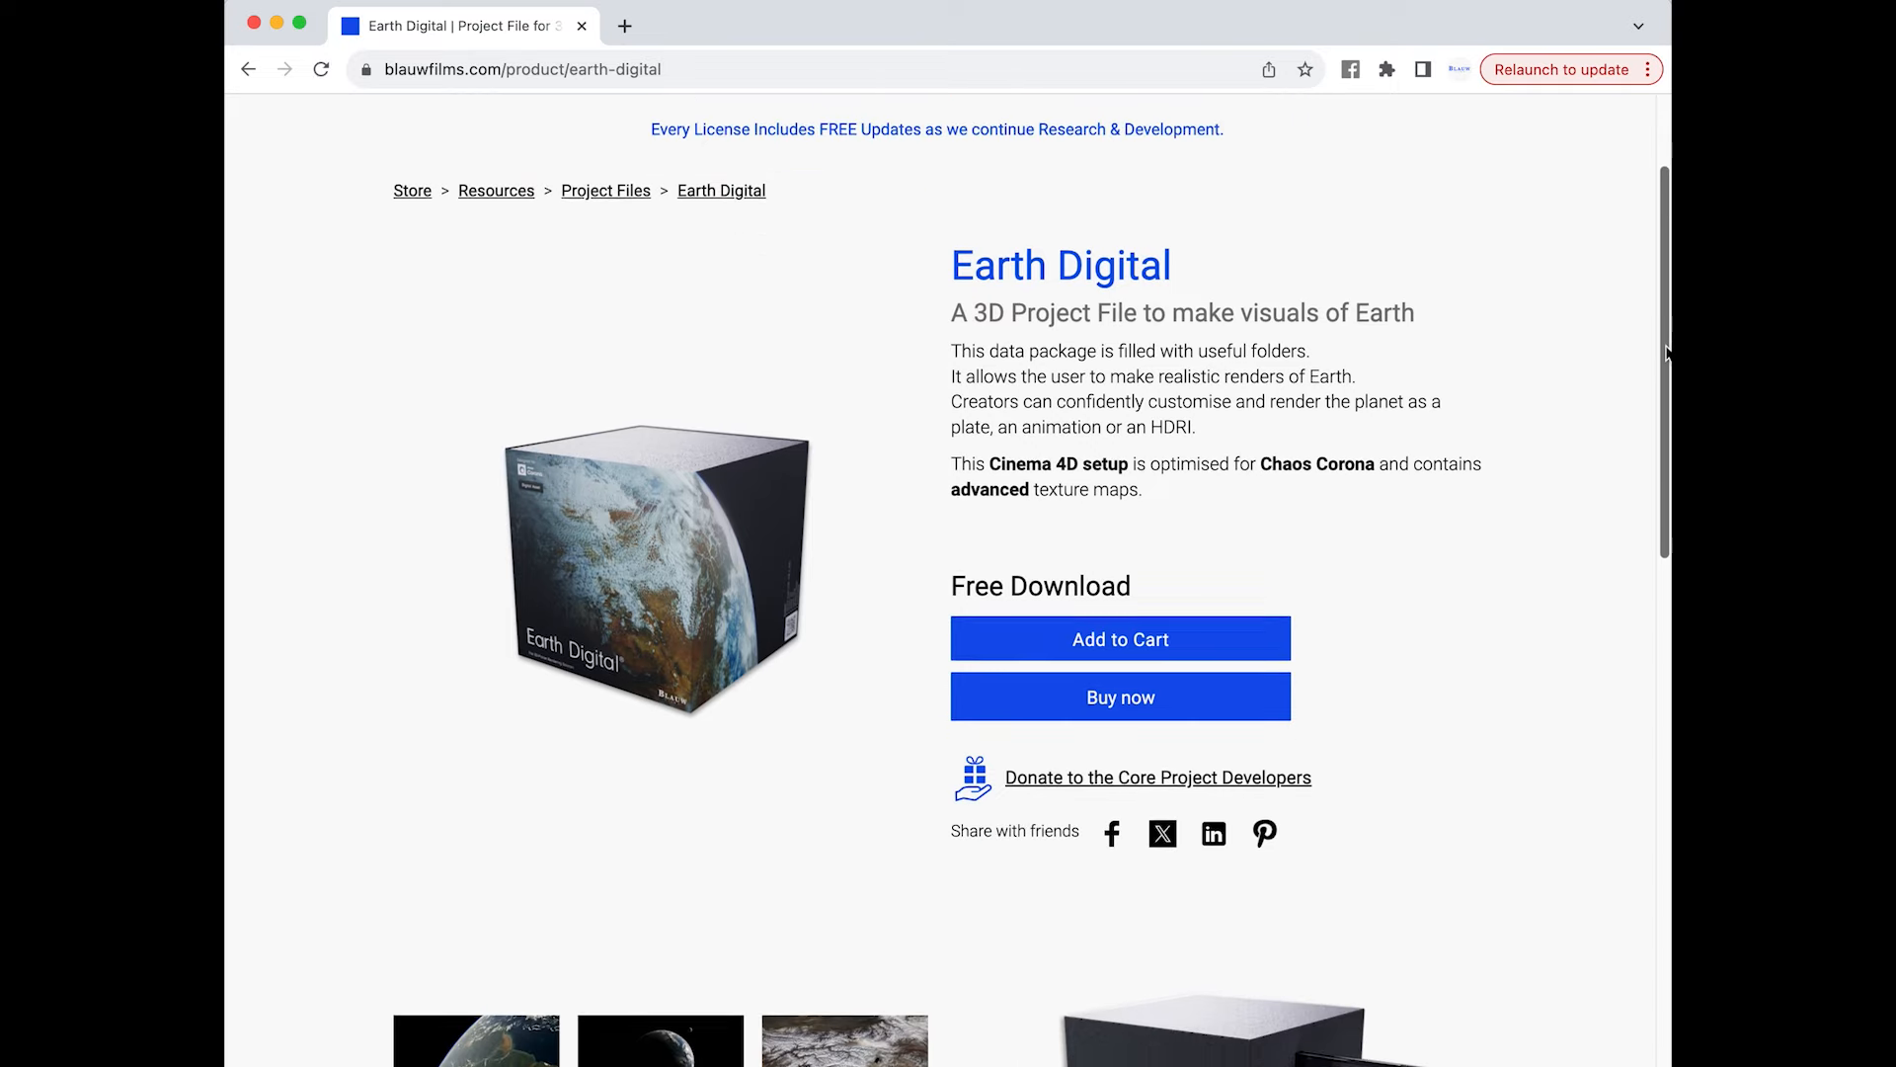
{"action": "scroll", "scroll_direction": "down", "scroll_amount": 3}
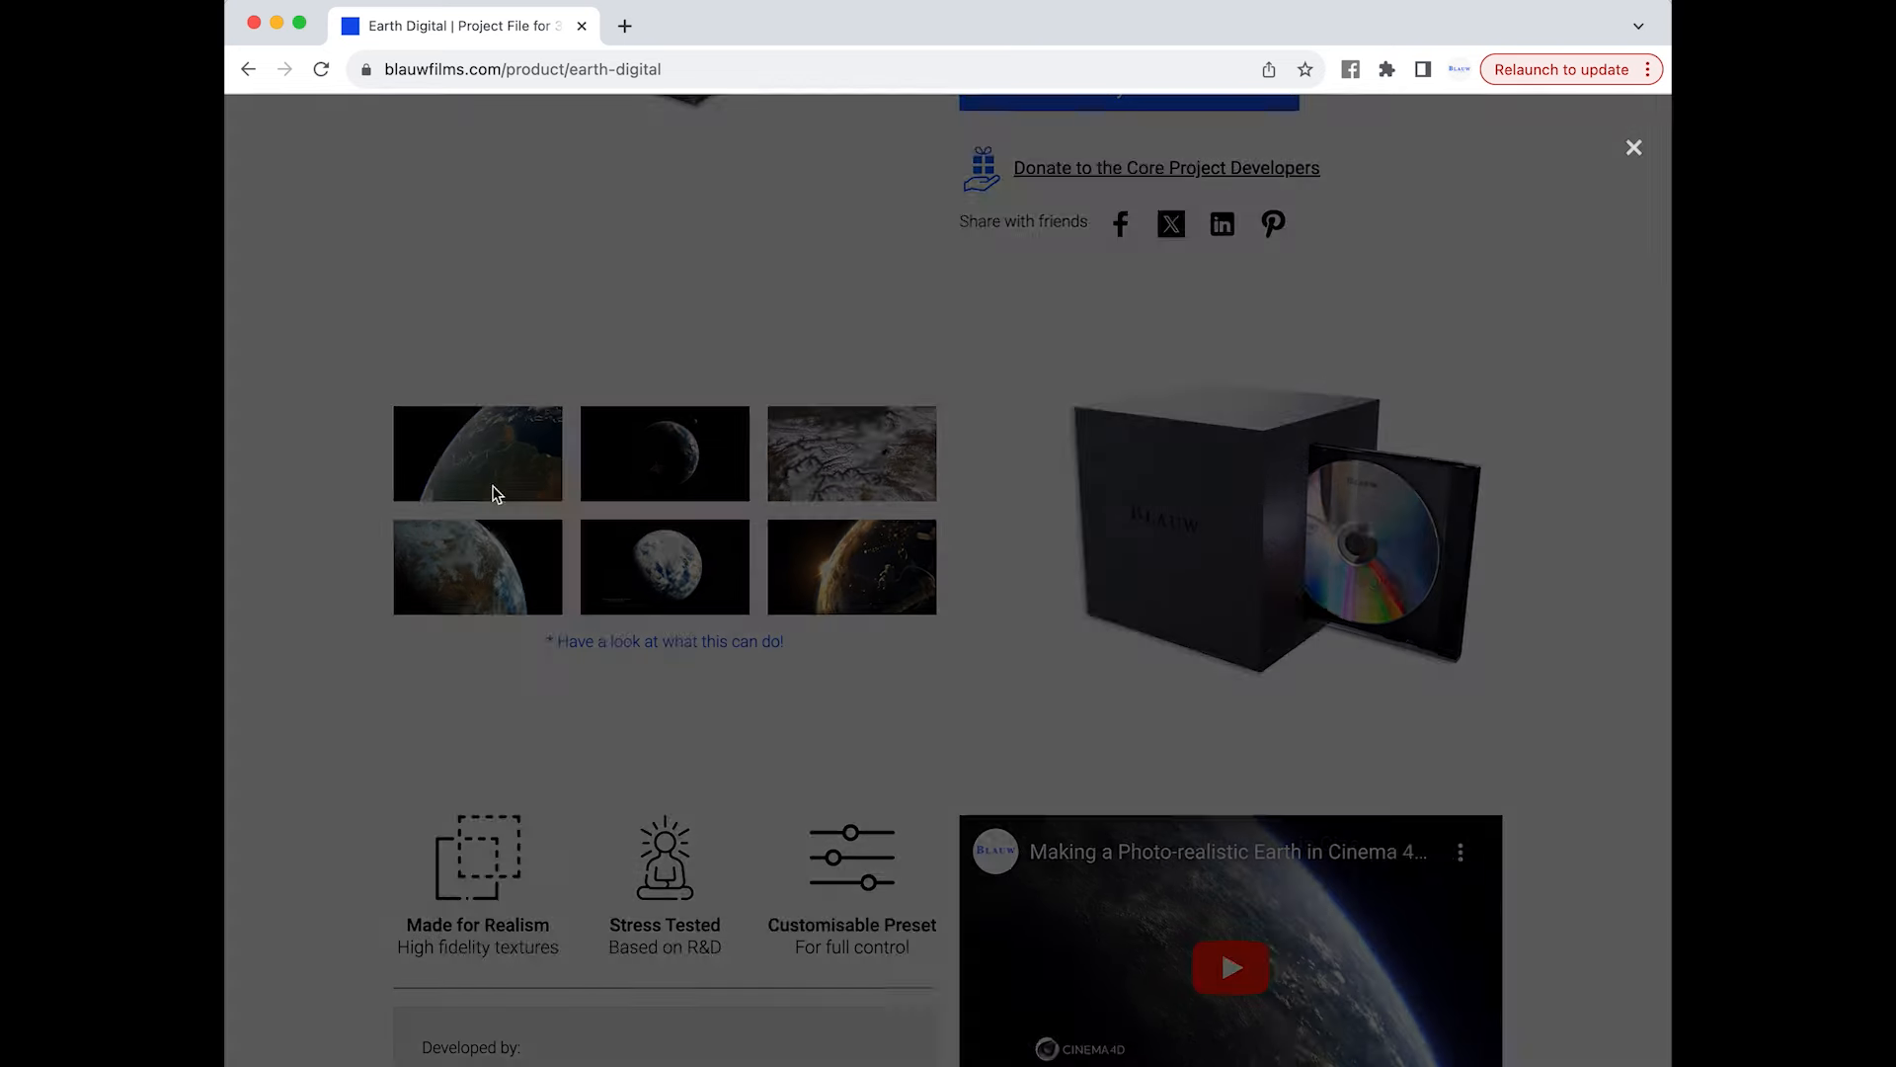
{"action": "left_click", "coordinate": [476, 453]}
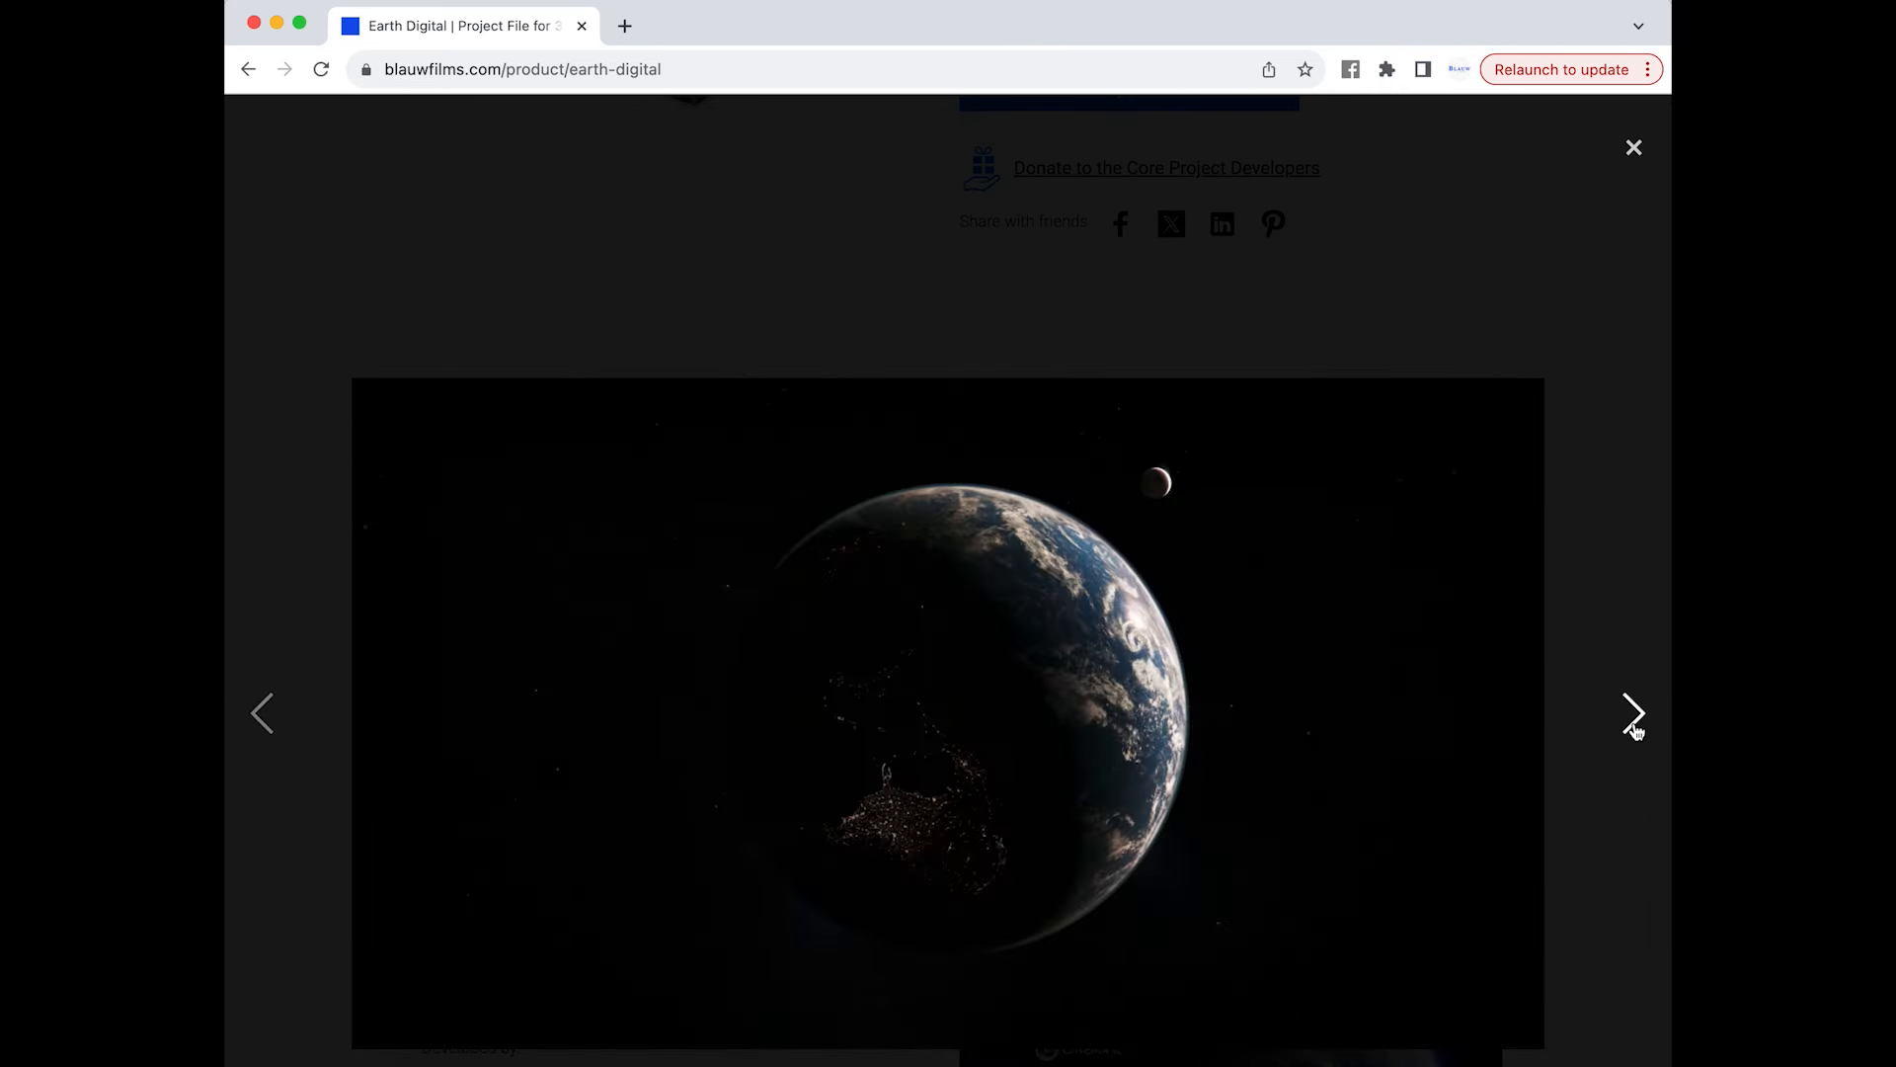
{"action": "left_click", "coordinate": [1632, 713]}
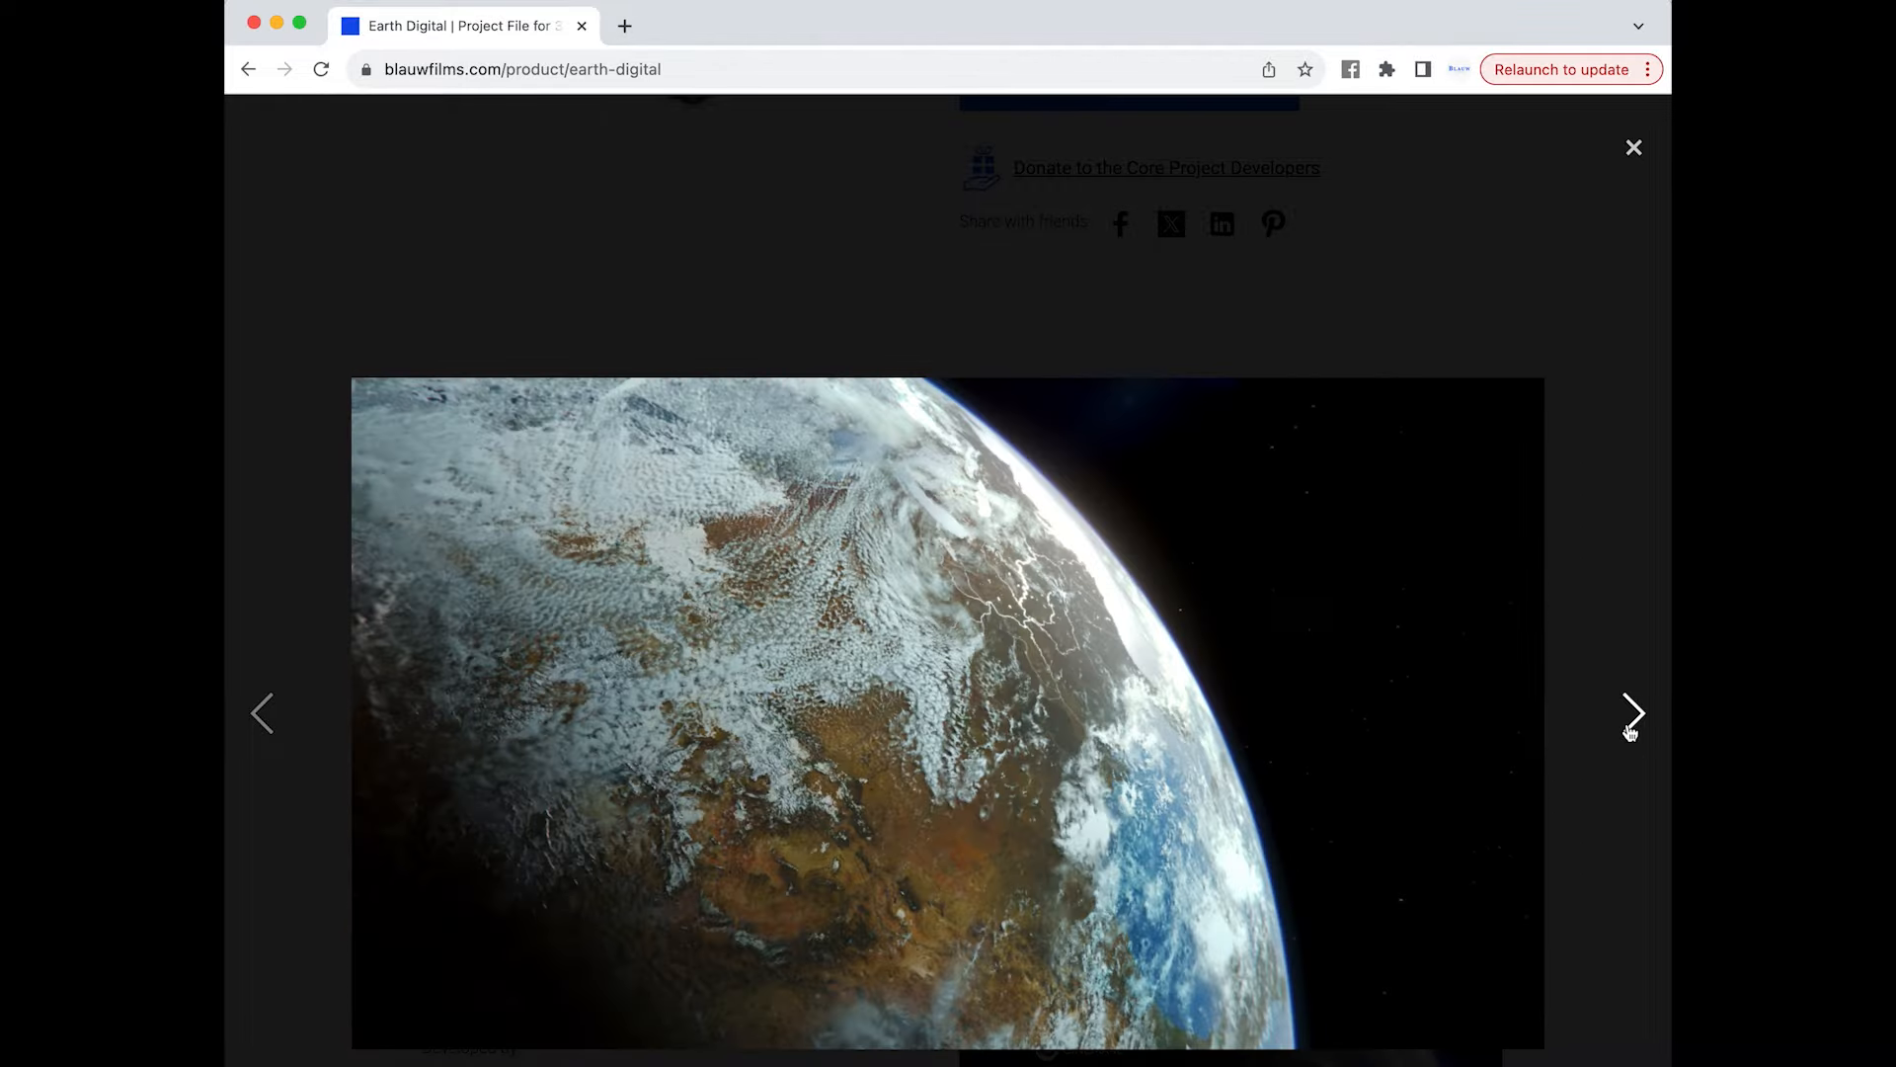
{"action": "left_click", "coordinate": [1632, 712]}
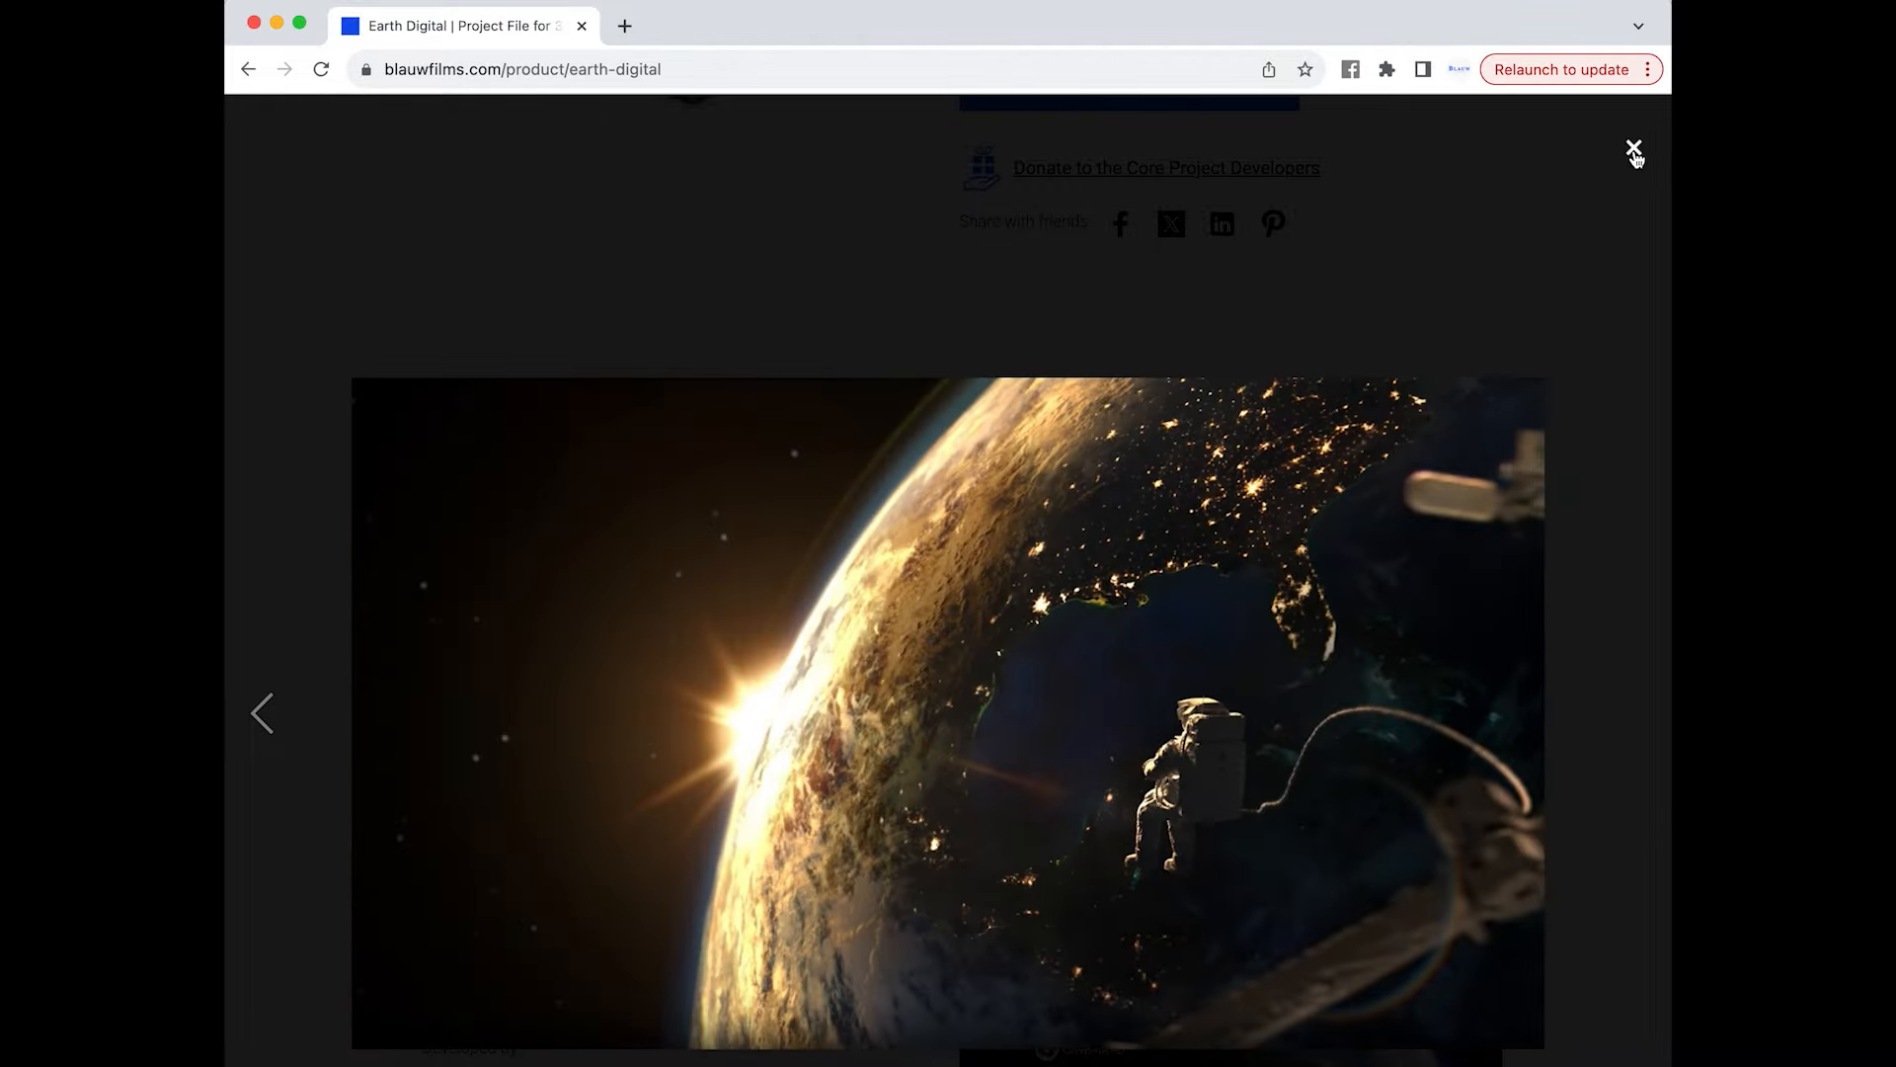
{"action": "left_click", "coordinate": [1634, 150]}
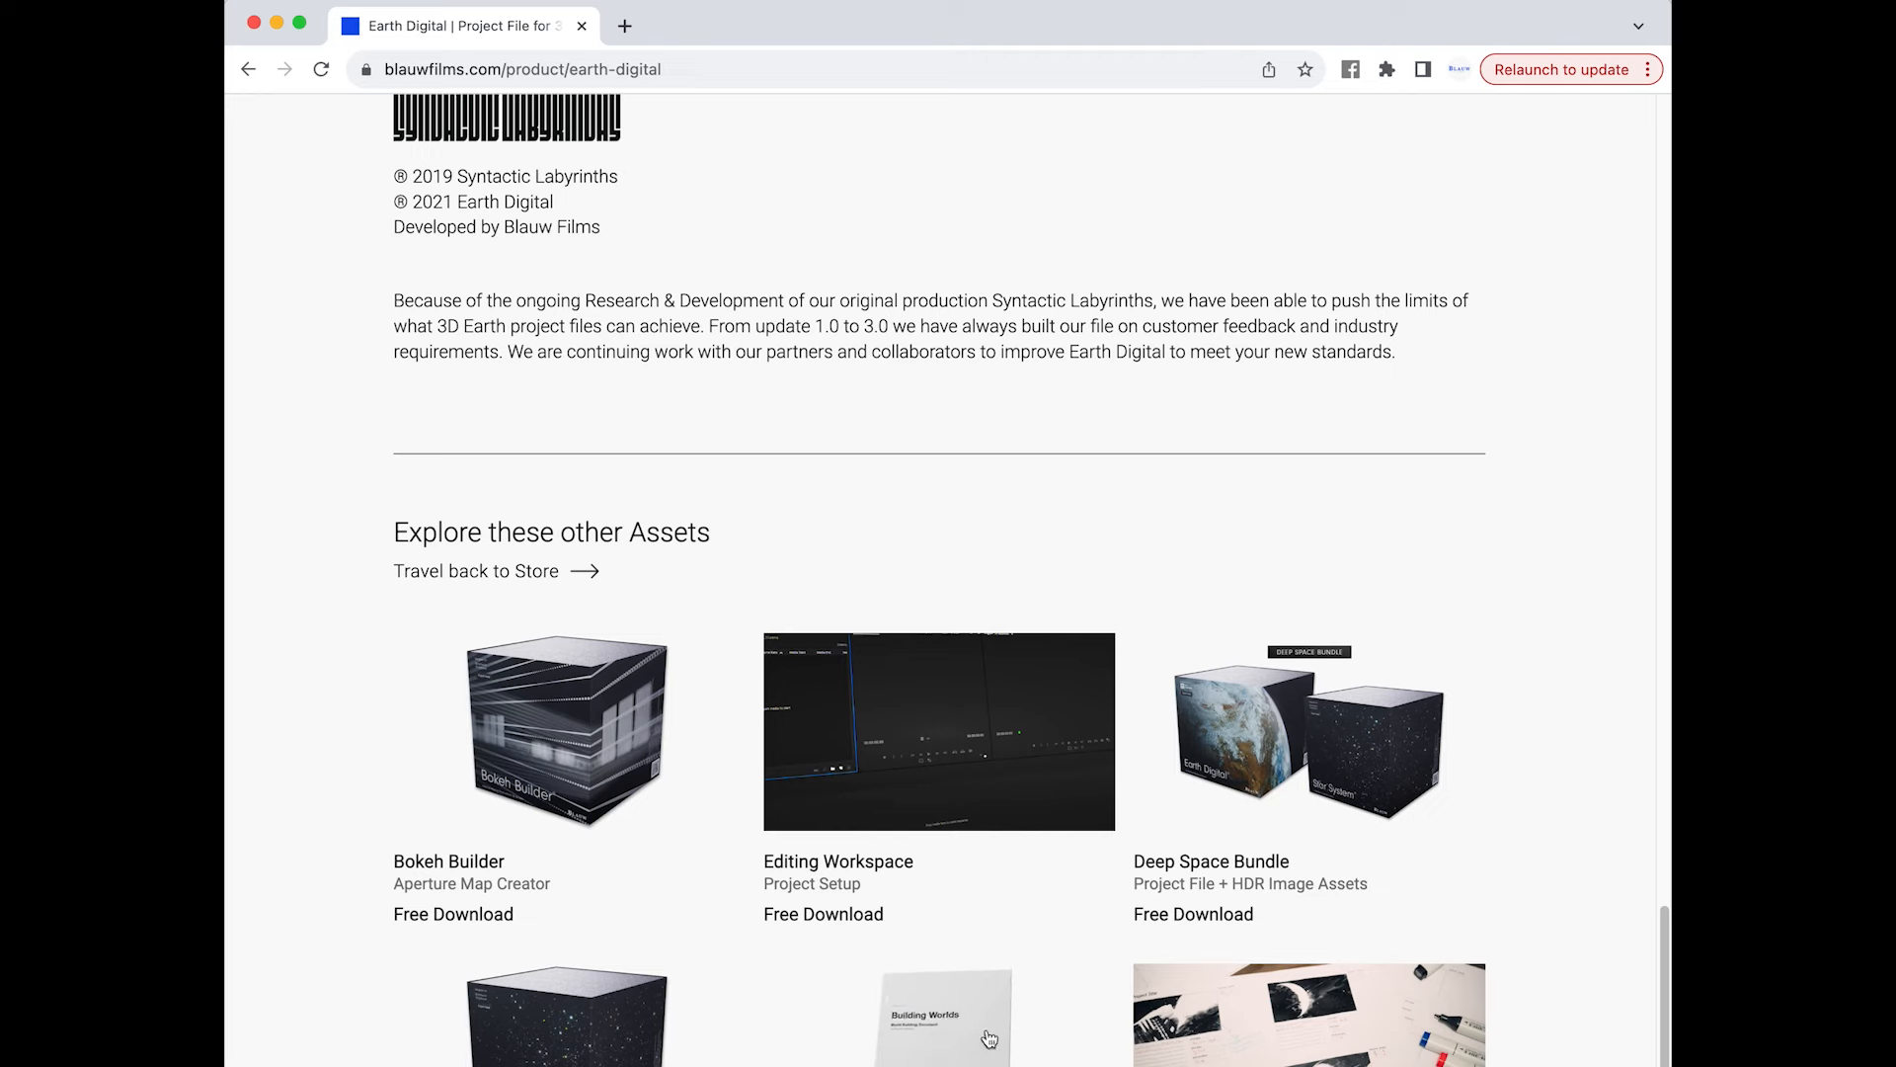
- Open Bokeh Builder, step through two more sample images, then close the enlarged view
{"action": "left_click", "coordinate": [565, 730]}
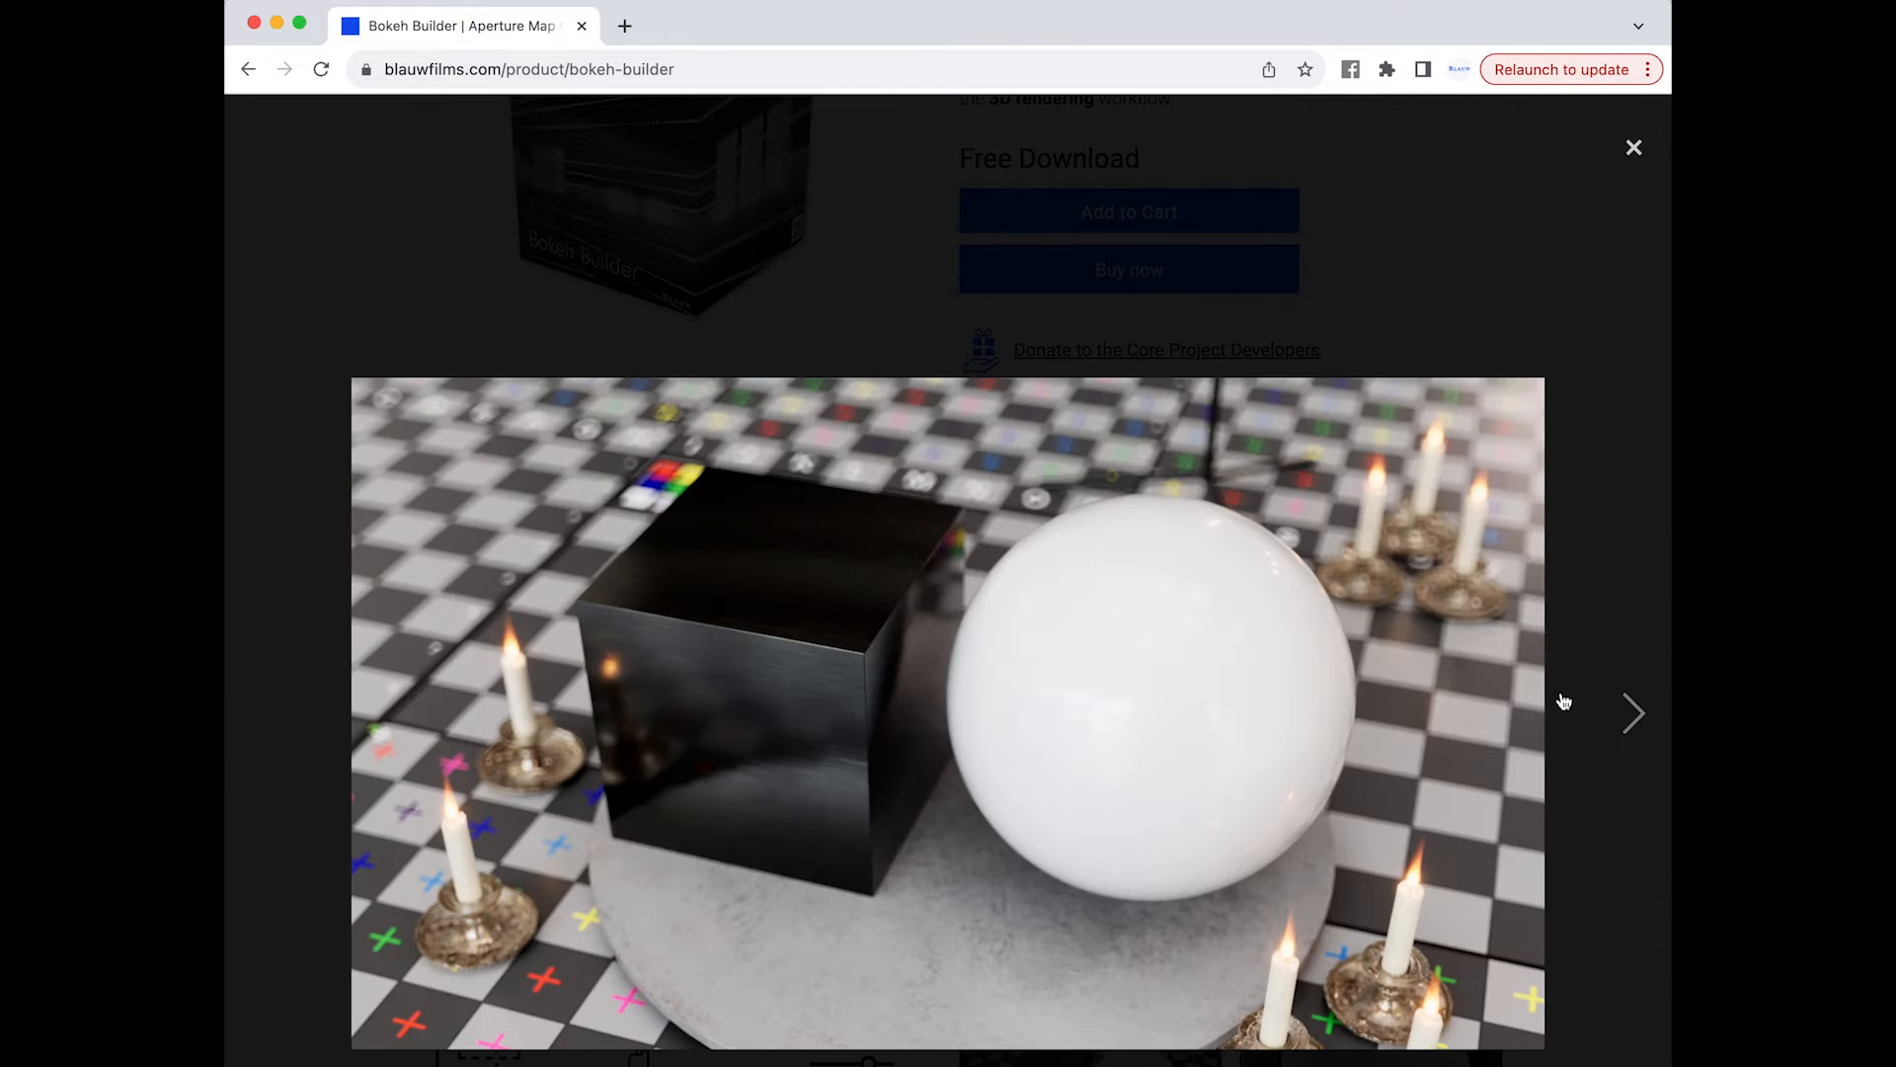
{"action": "left_click", "coordinate": [1634, 712]}
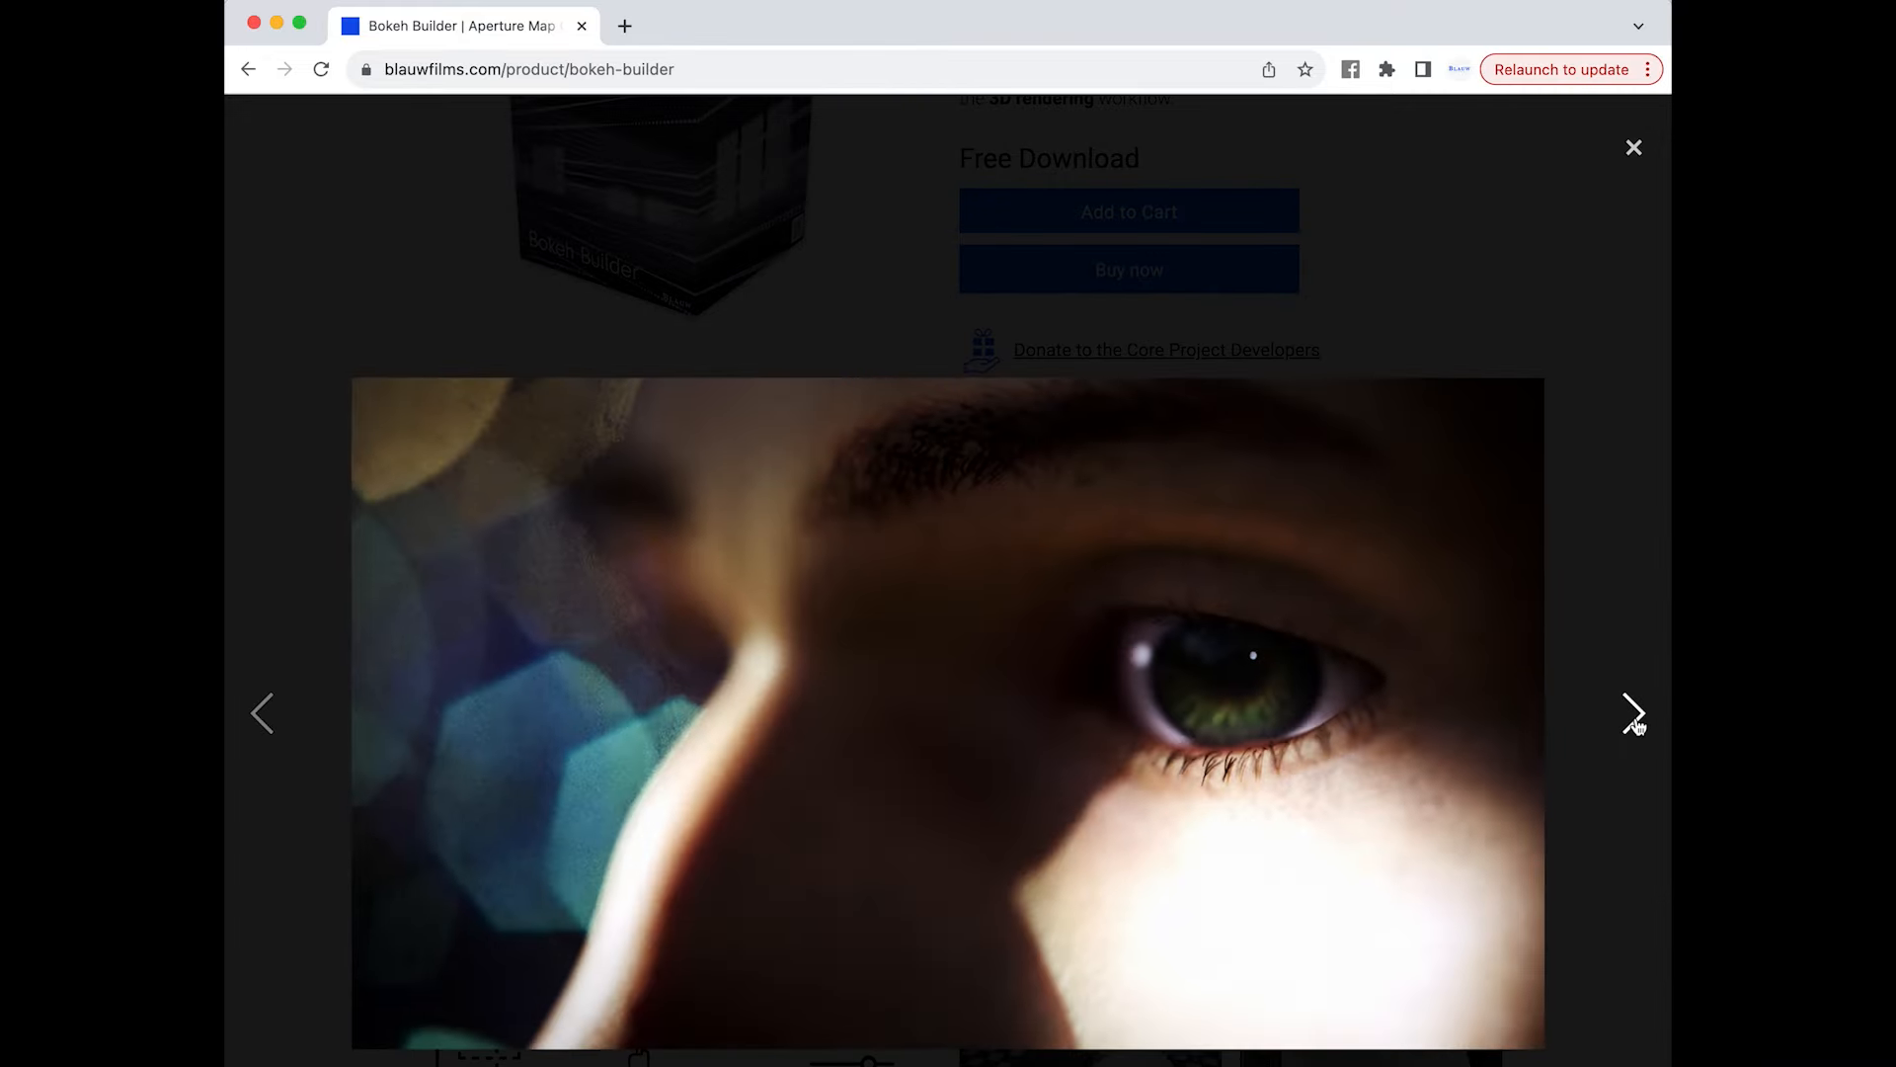
{"action": "left_click", "coordinate": [1633, 713]}
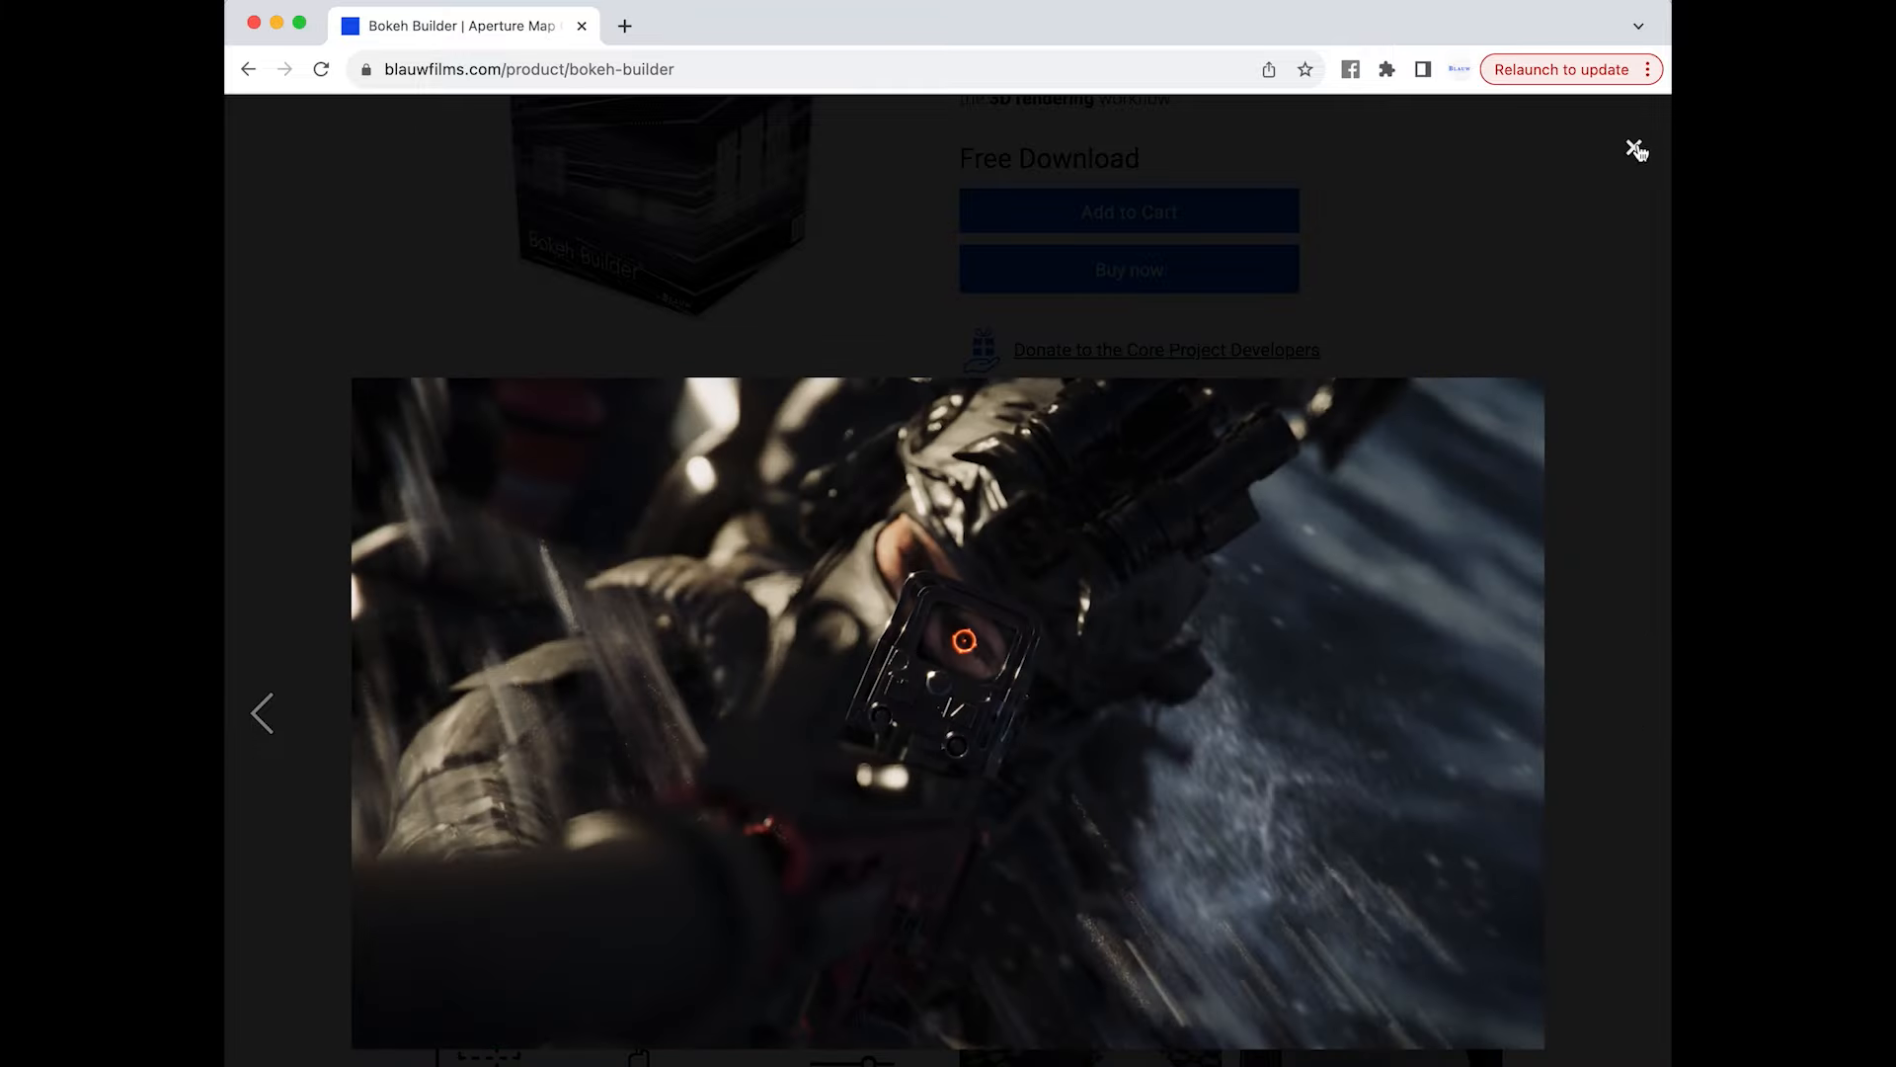
{"action": "left_click", "coordinate": [1638, 150]}
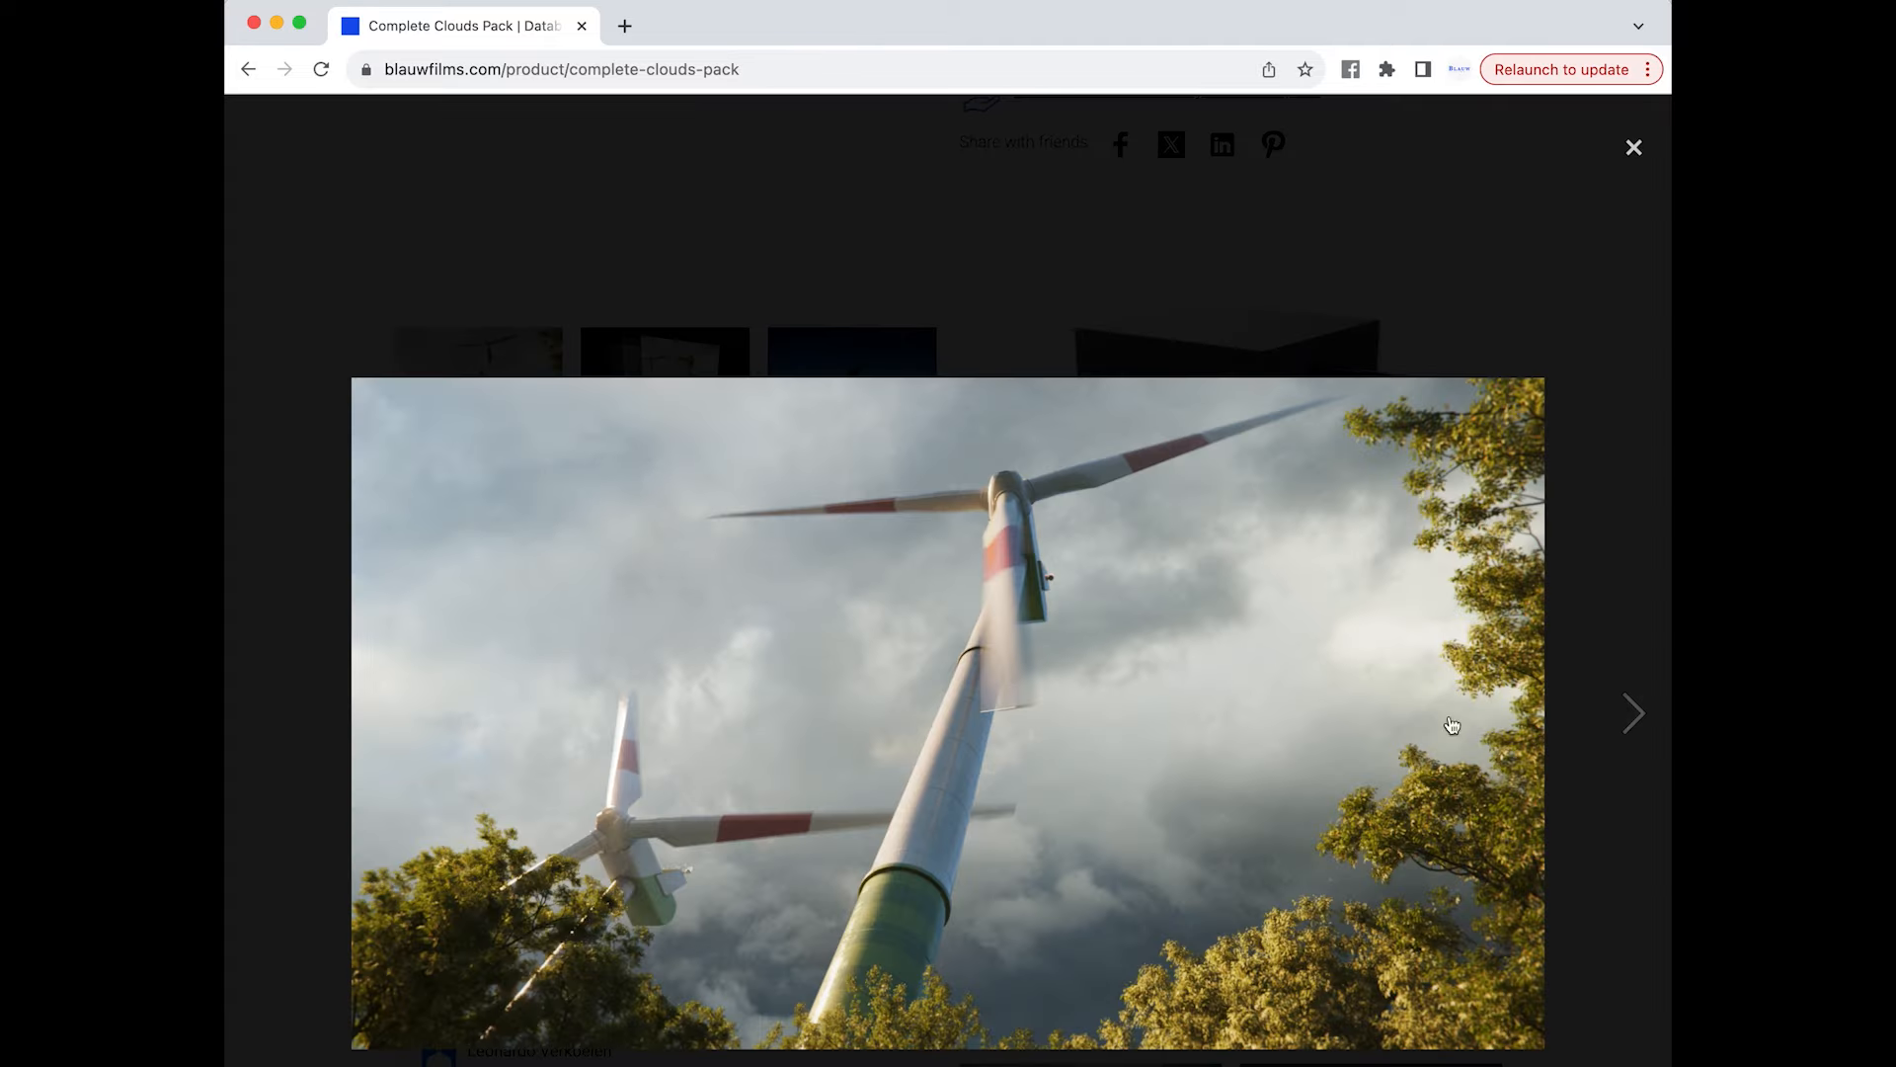
- Browse the Complete Clouds Pack images, then open the core developers' Stripe donation checkout
{"action": "left_click", "coordinate": [1631, 712]}
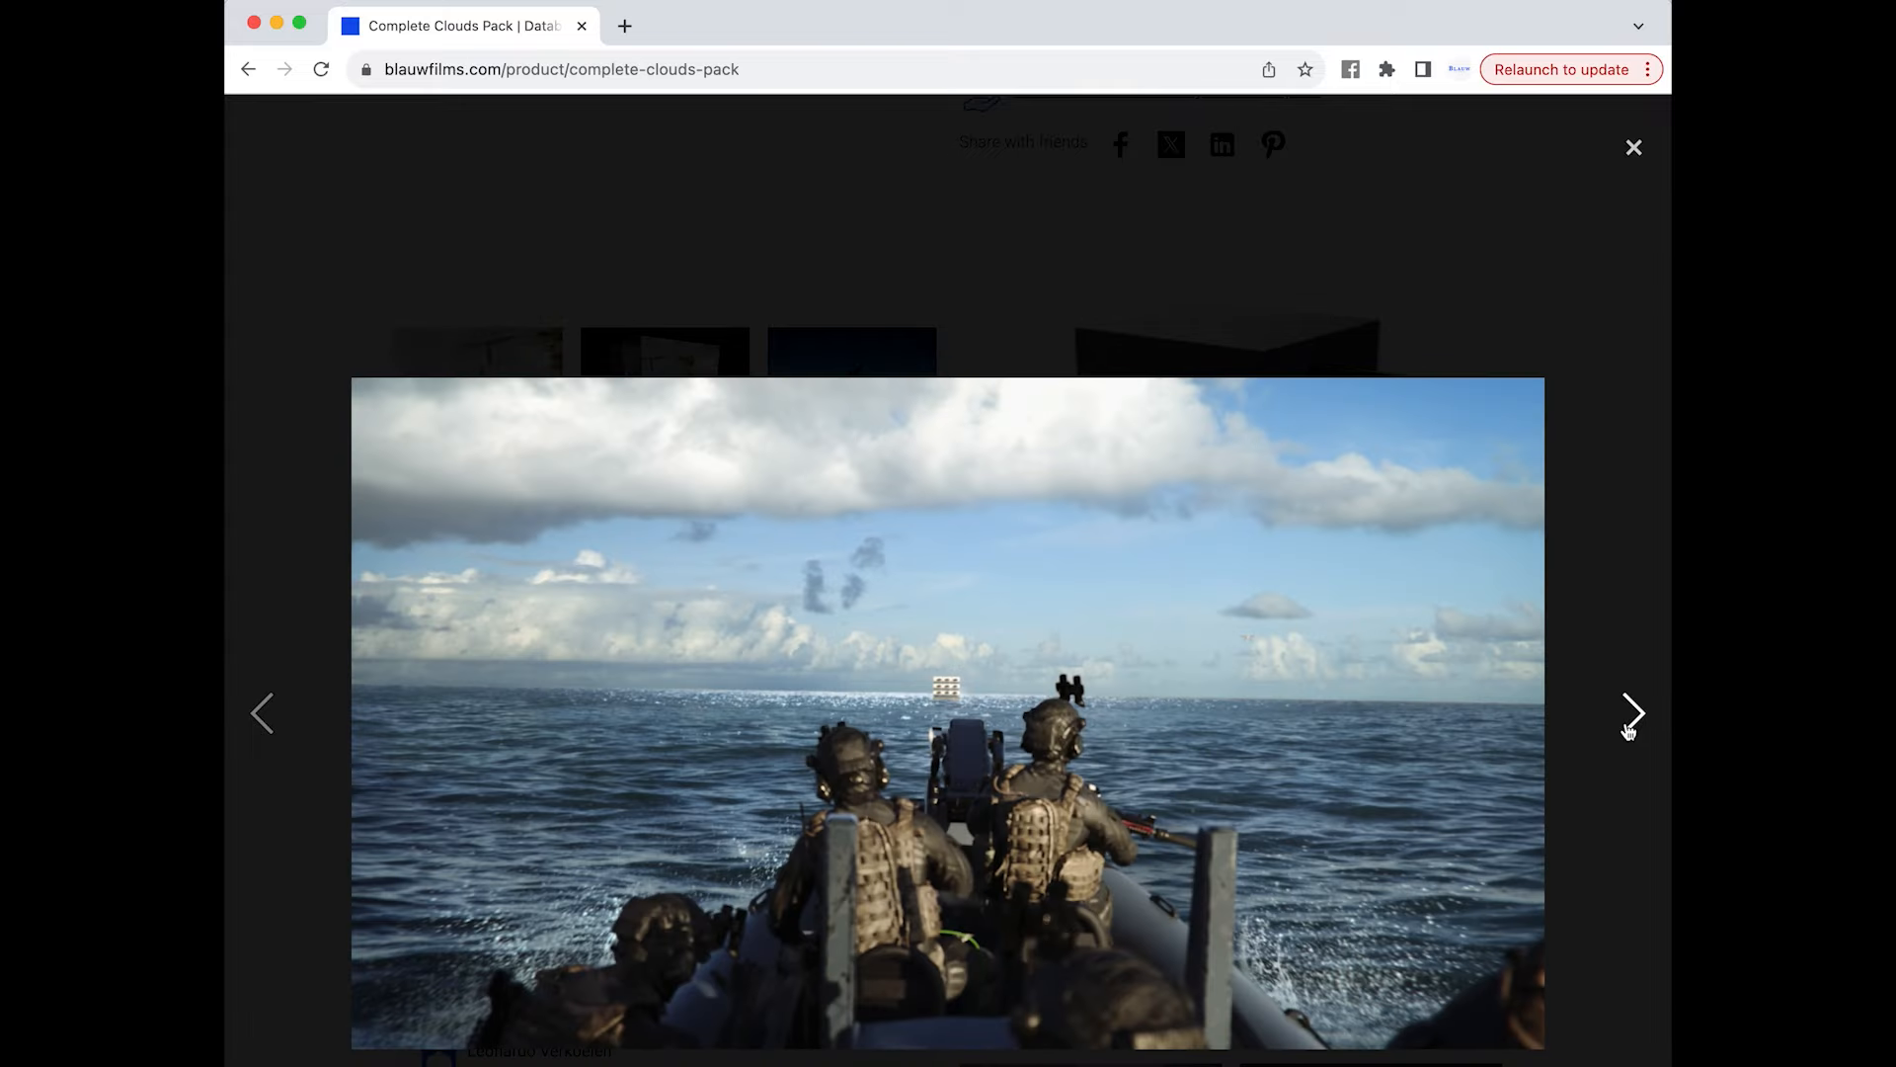
{"action": "left_click", "coordinate": [1633, 146]}
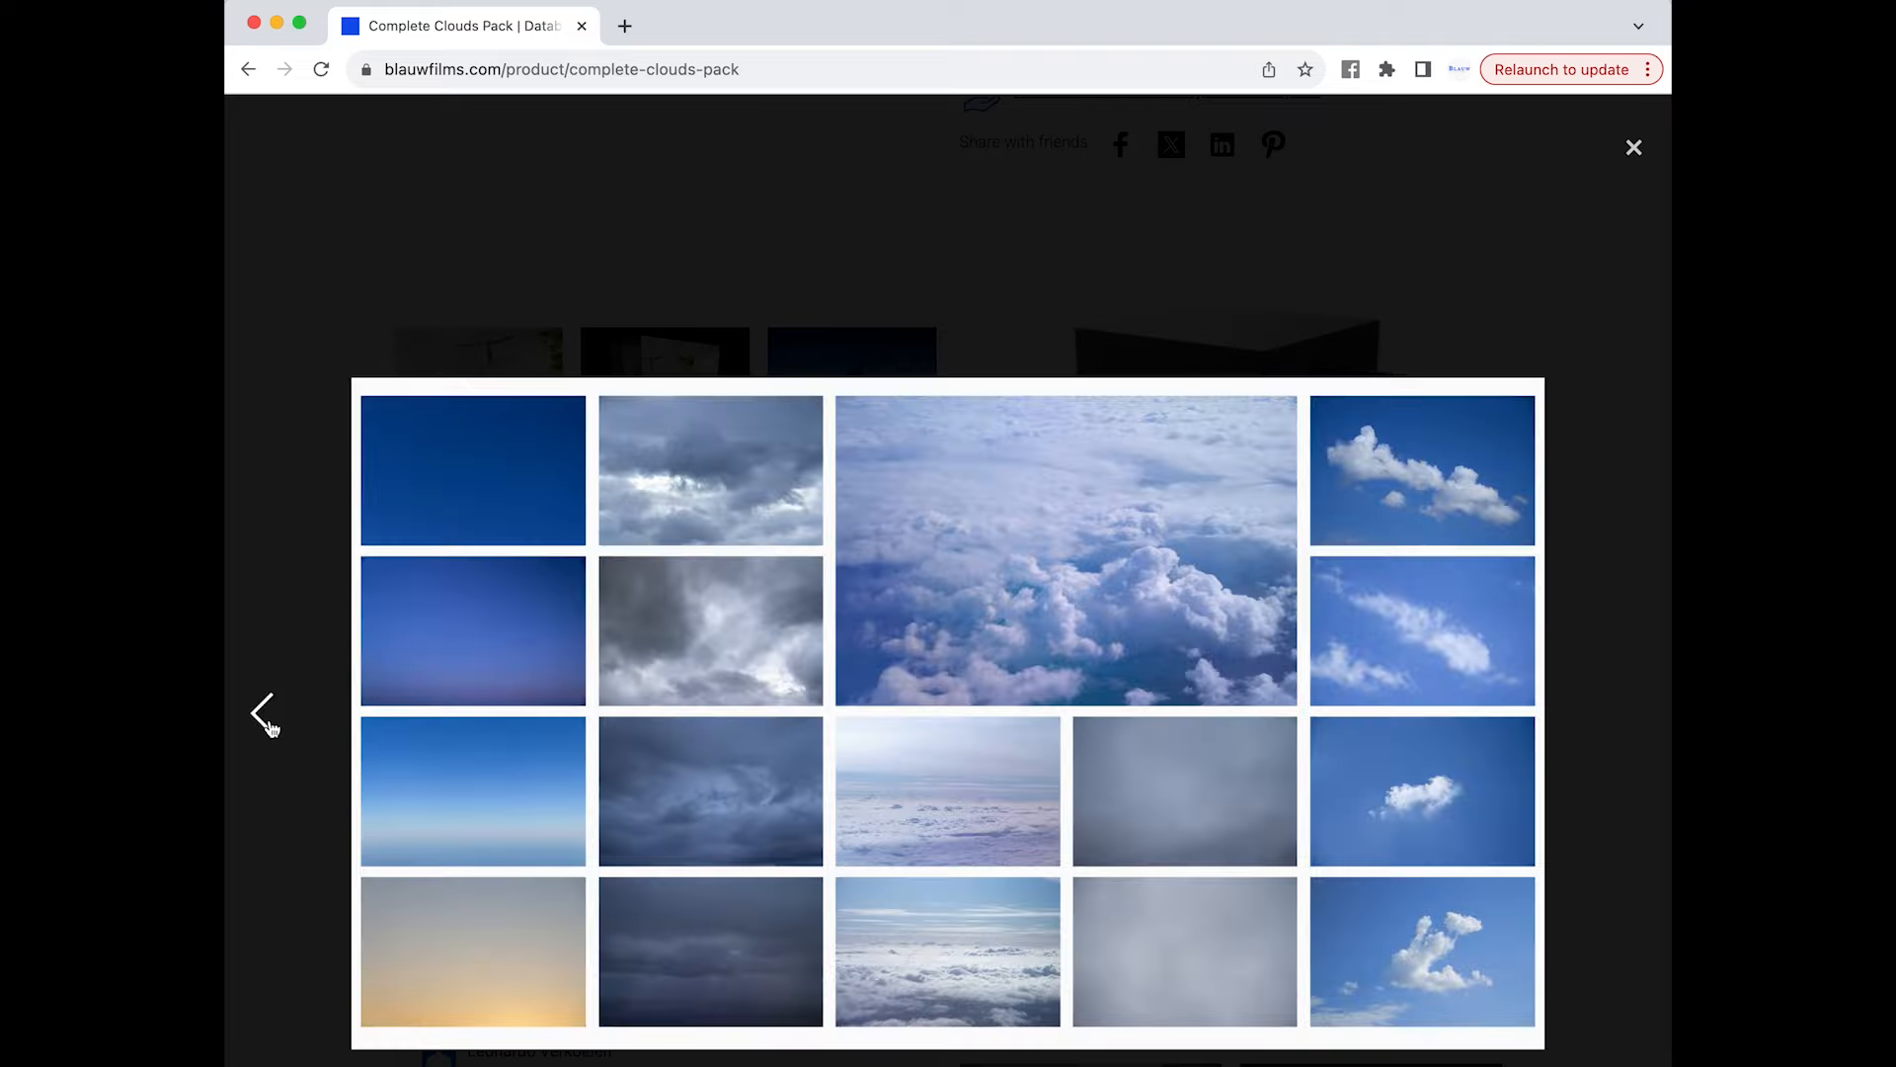
{"action": "left_click", "coordinate": [1633, 146]}
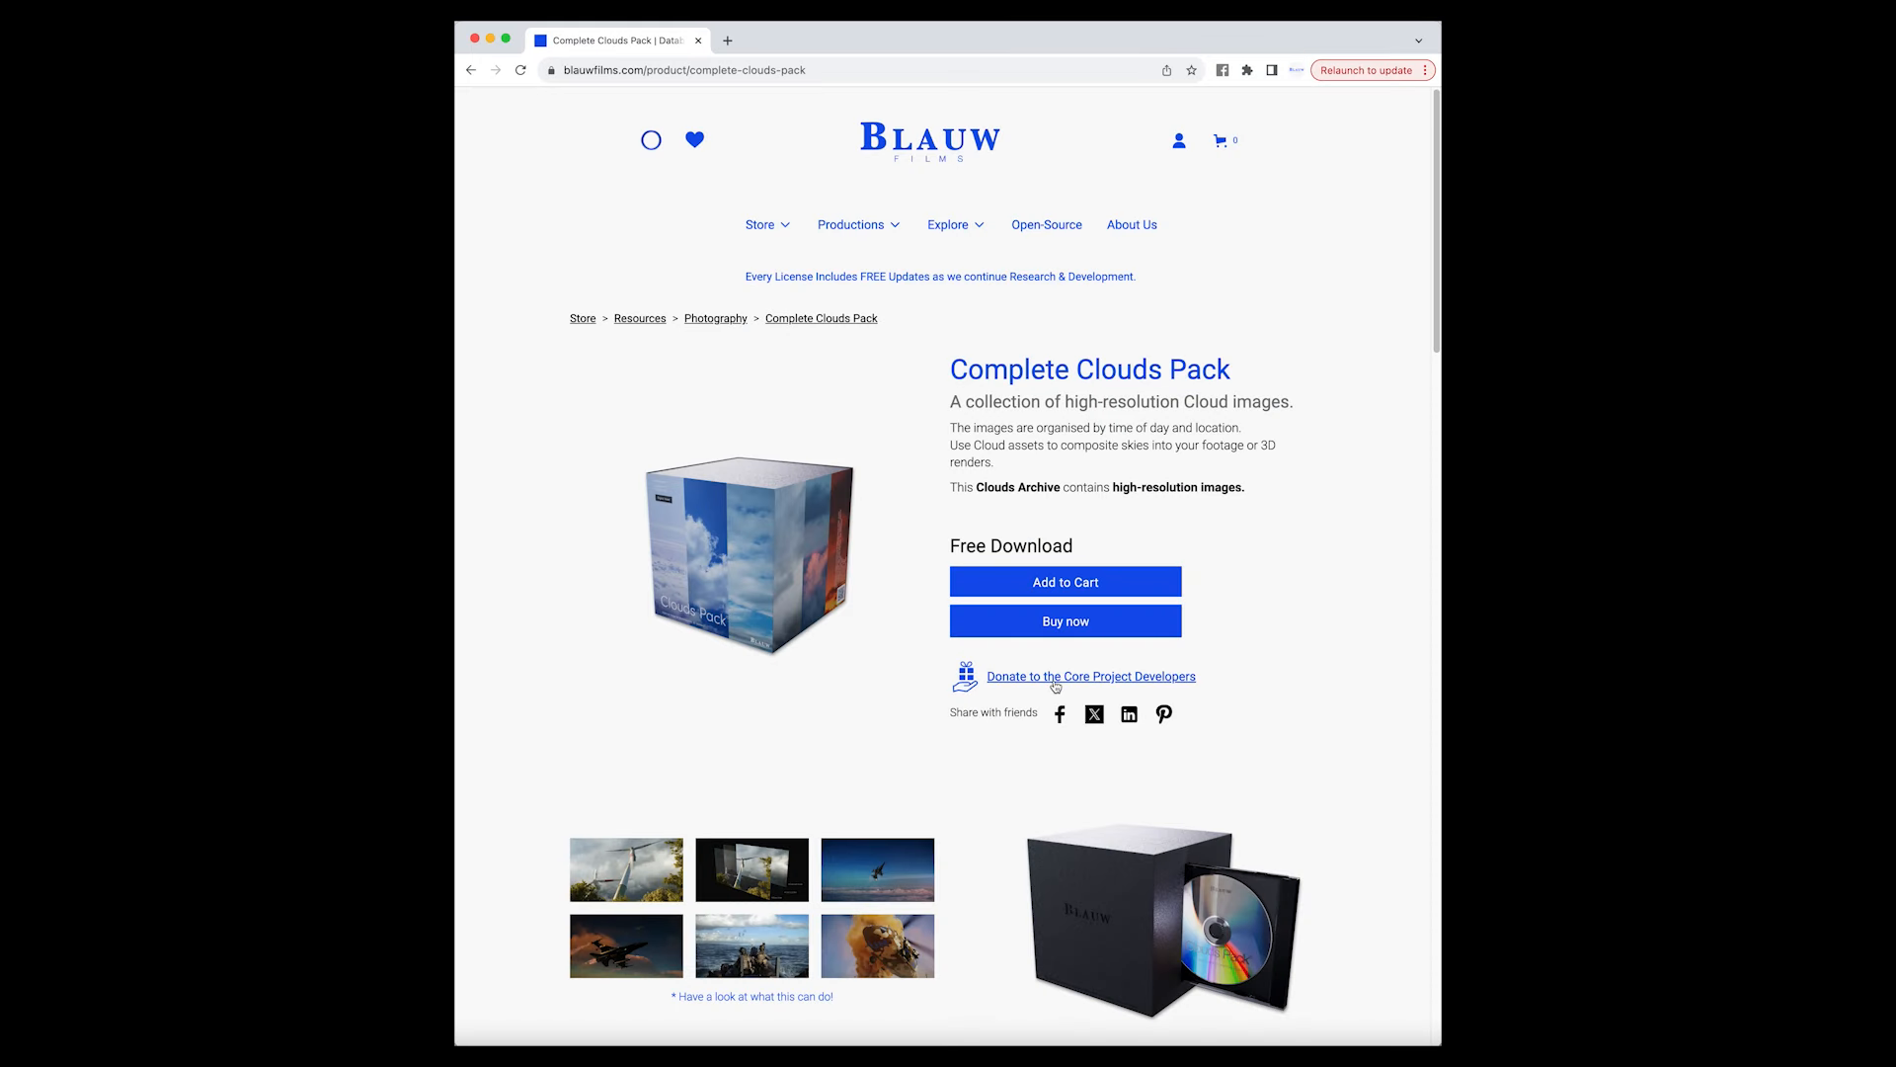
{"action": "left_click", "coordinate": [1089, 676]}
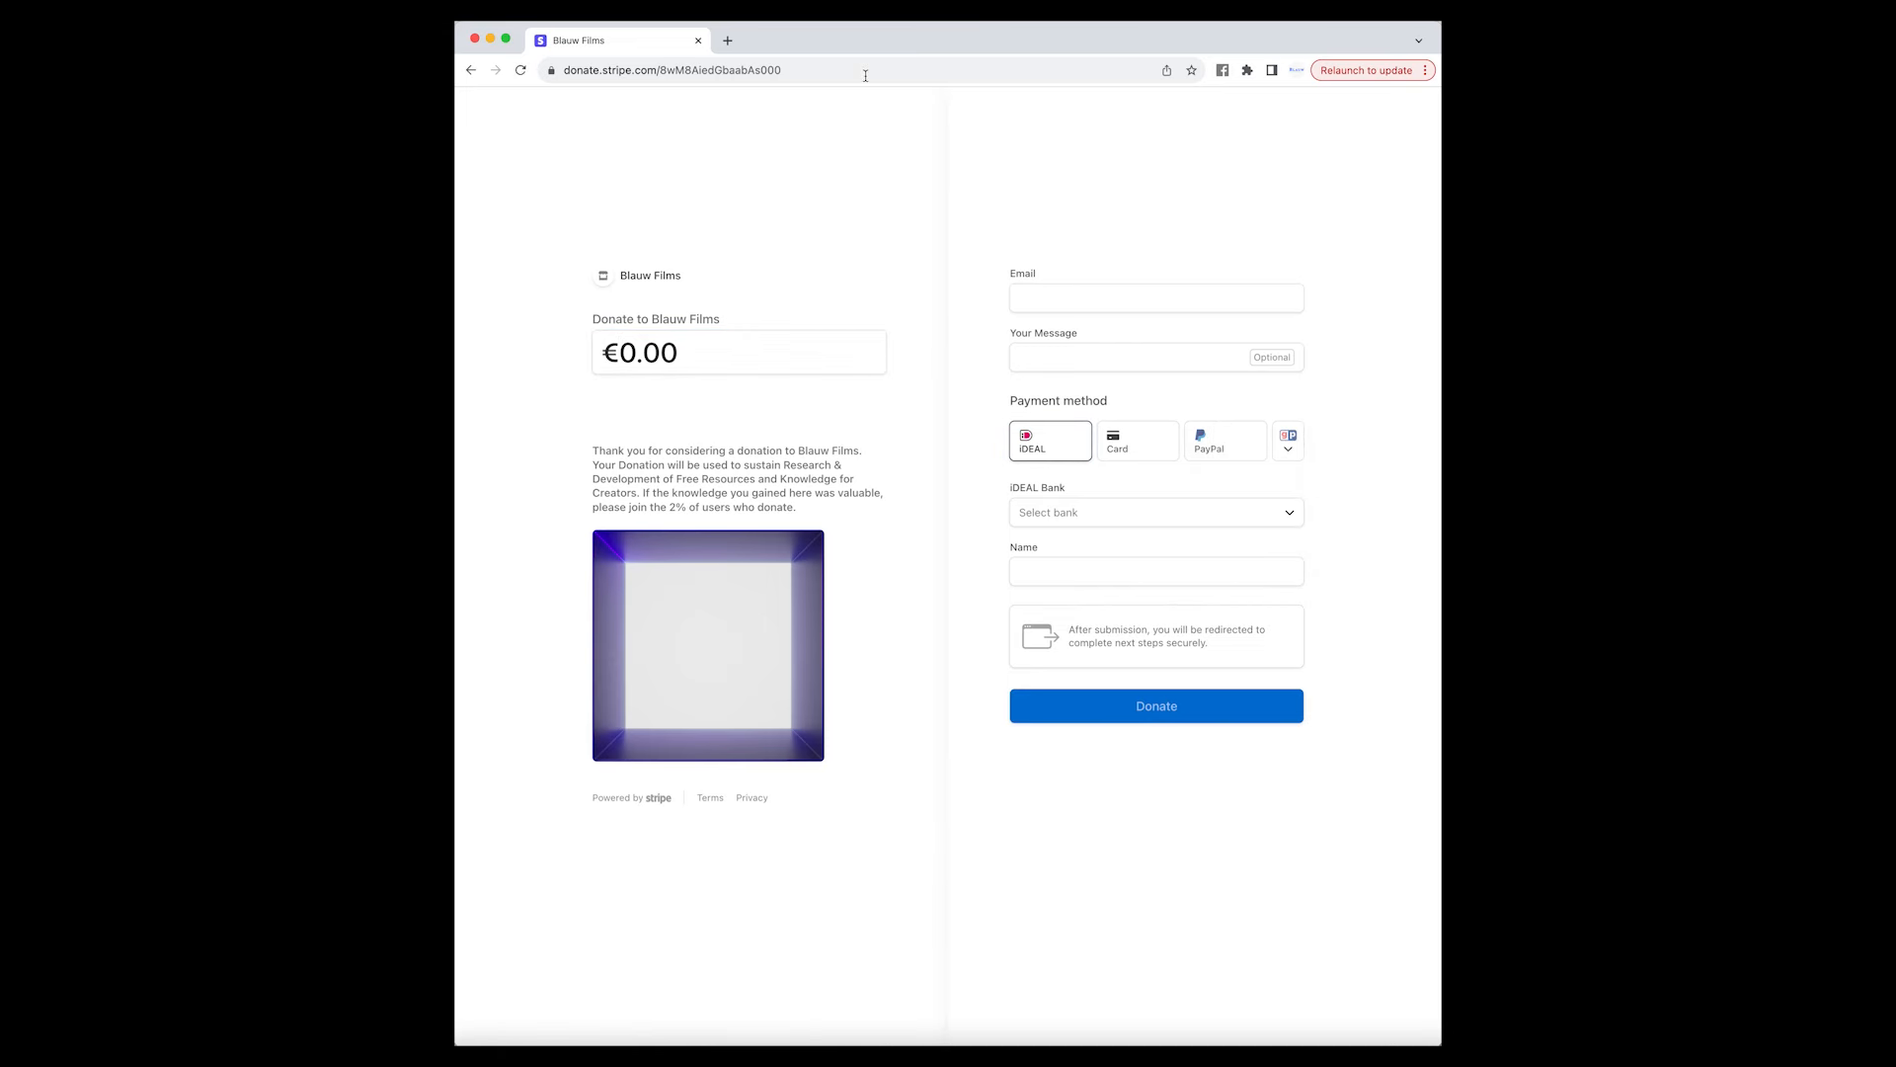
{"action": "left_click", "coordinate": [669, 69]}
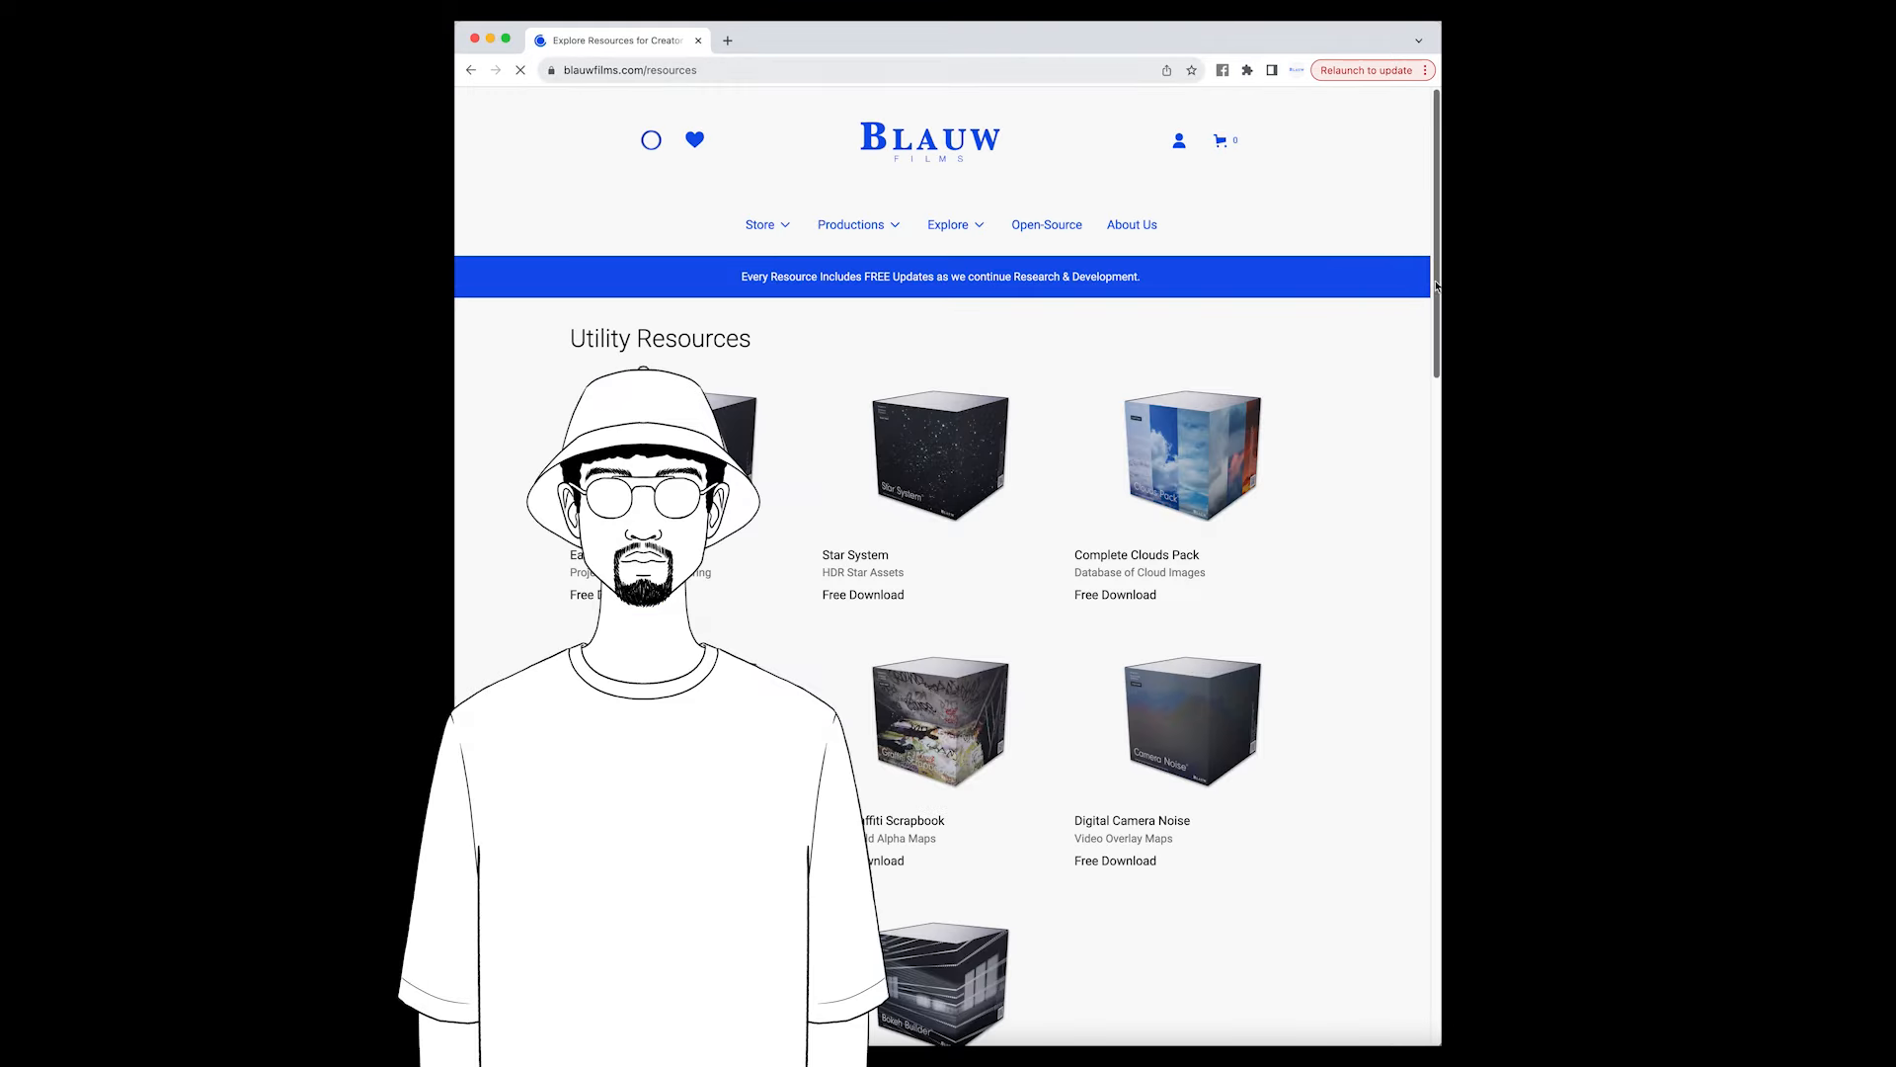
- Scroll the Resources page down to Building Worlds, Storyboard Template and Tracking Markers
{"action": "scroll", "scroll_direction": "down", "scroll_amount": 3}
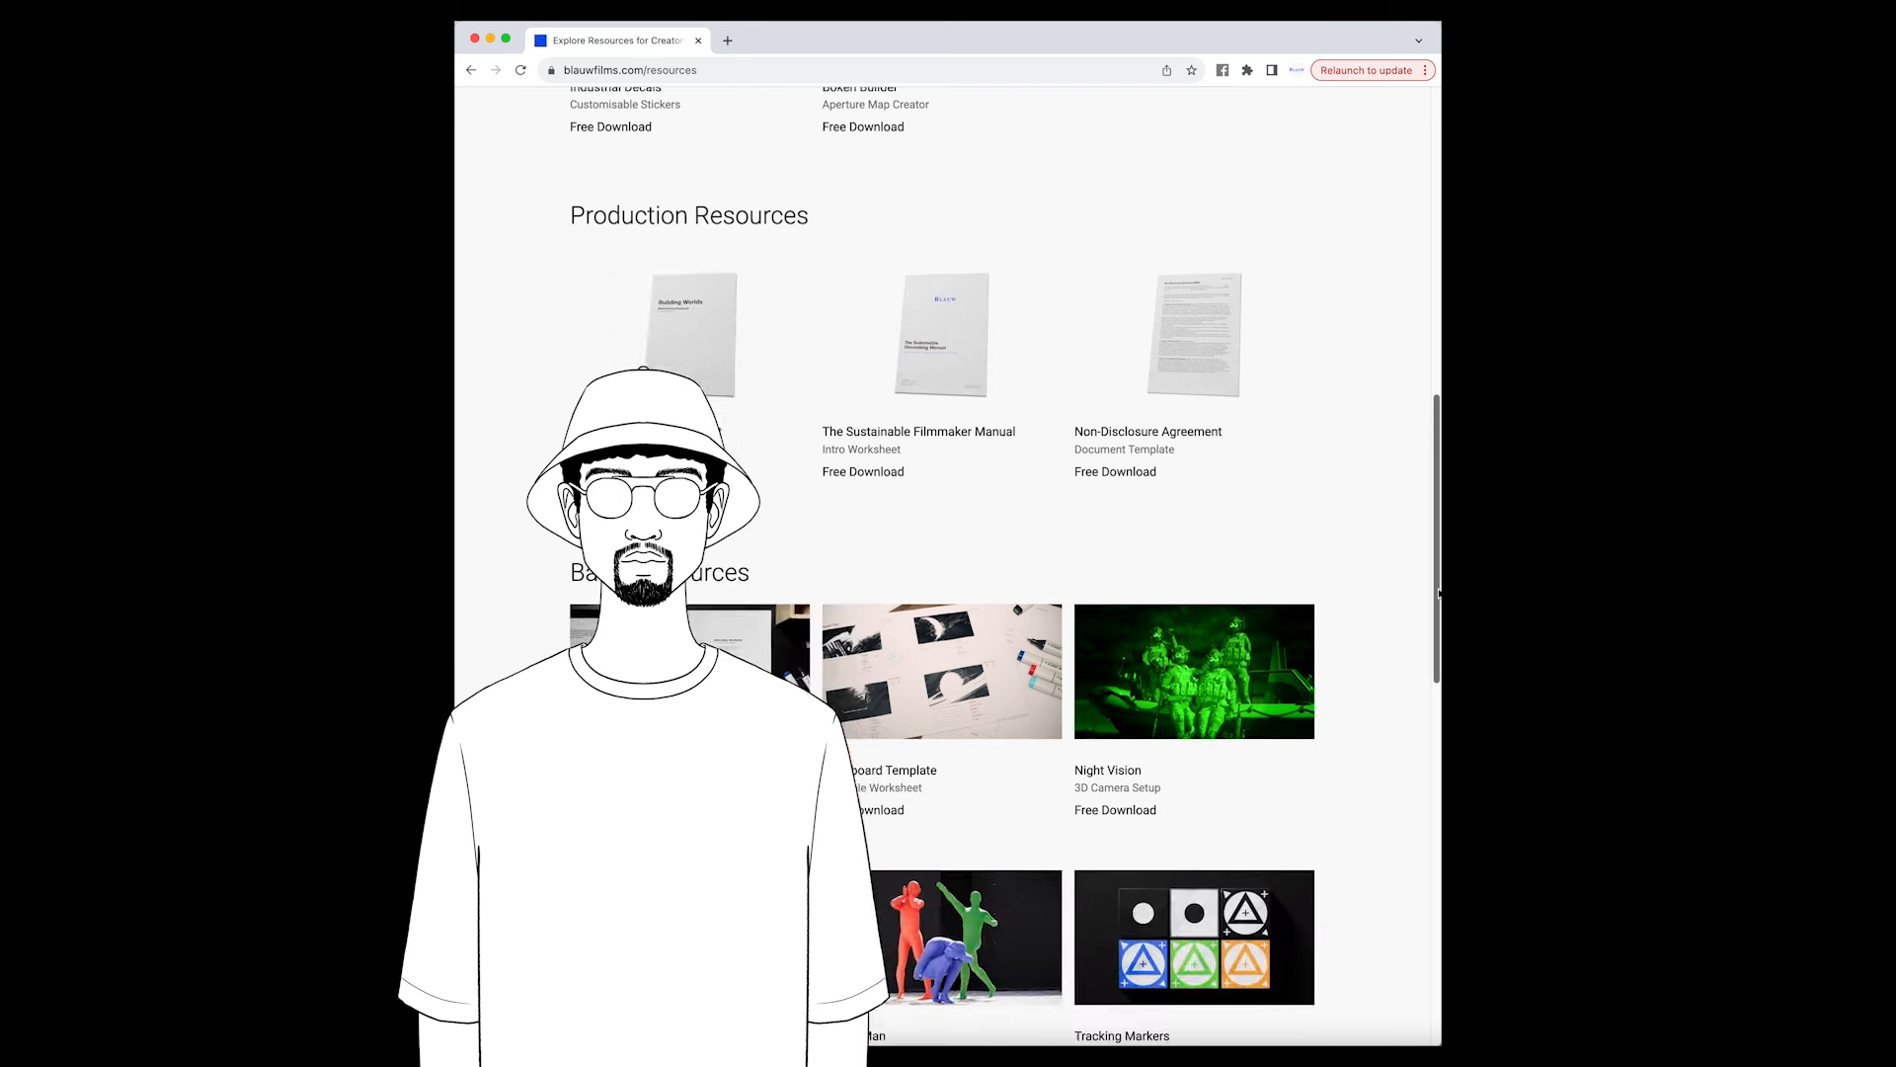
{"action": "scroll", "scroll_direction": "down", "scroll_amount": 3}
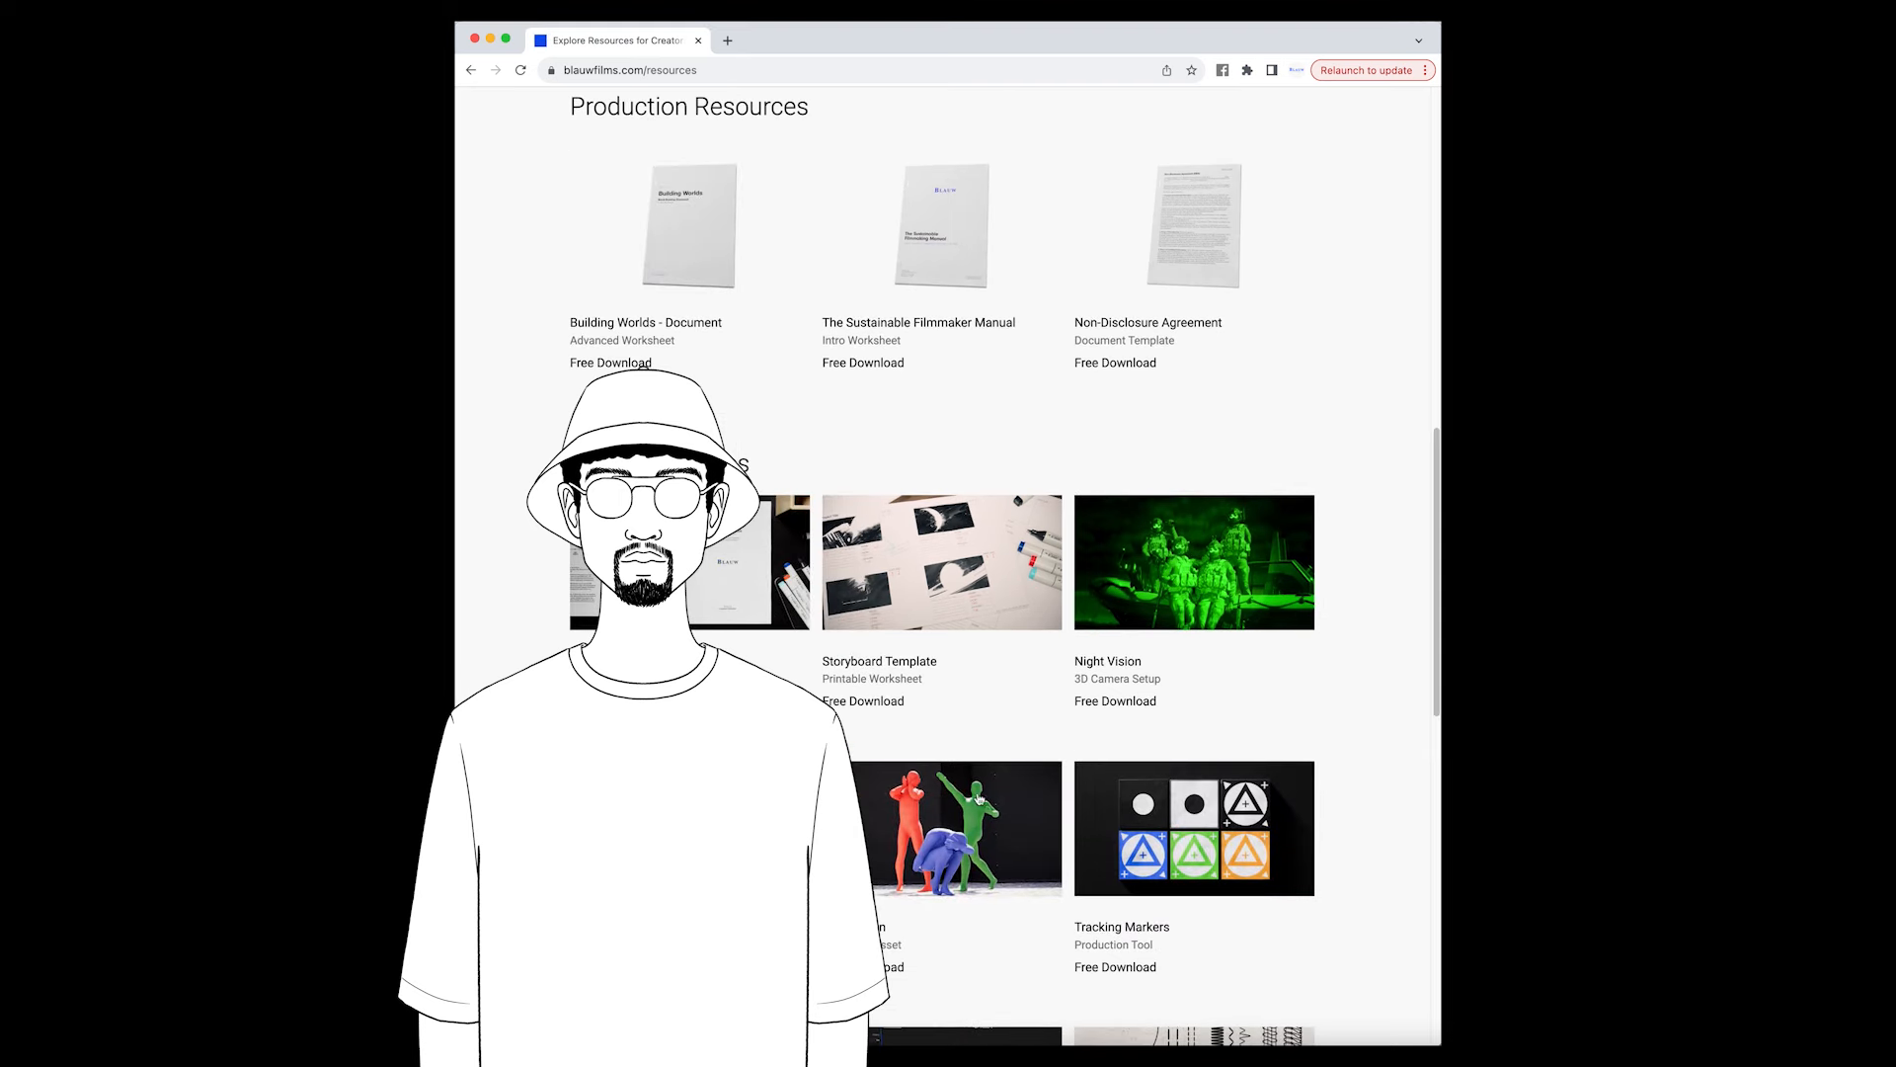
{"action": "mouse_move", "coordinate": [1357, 427]}
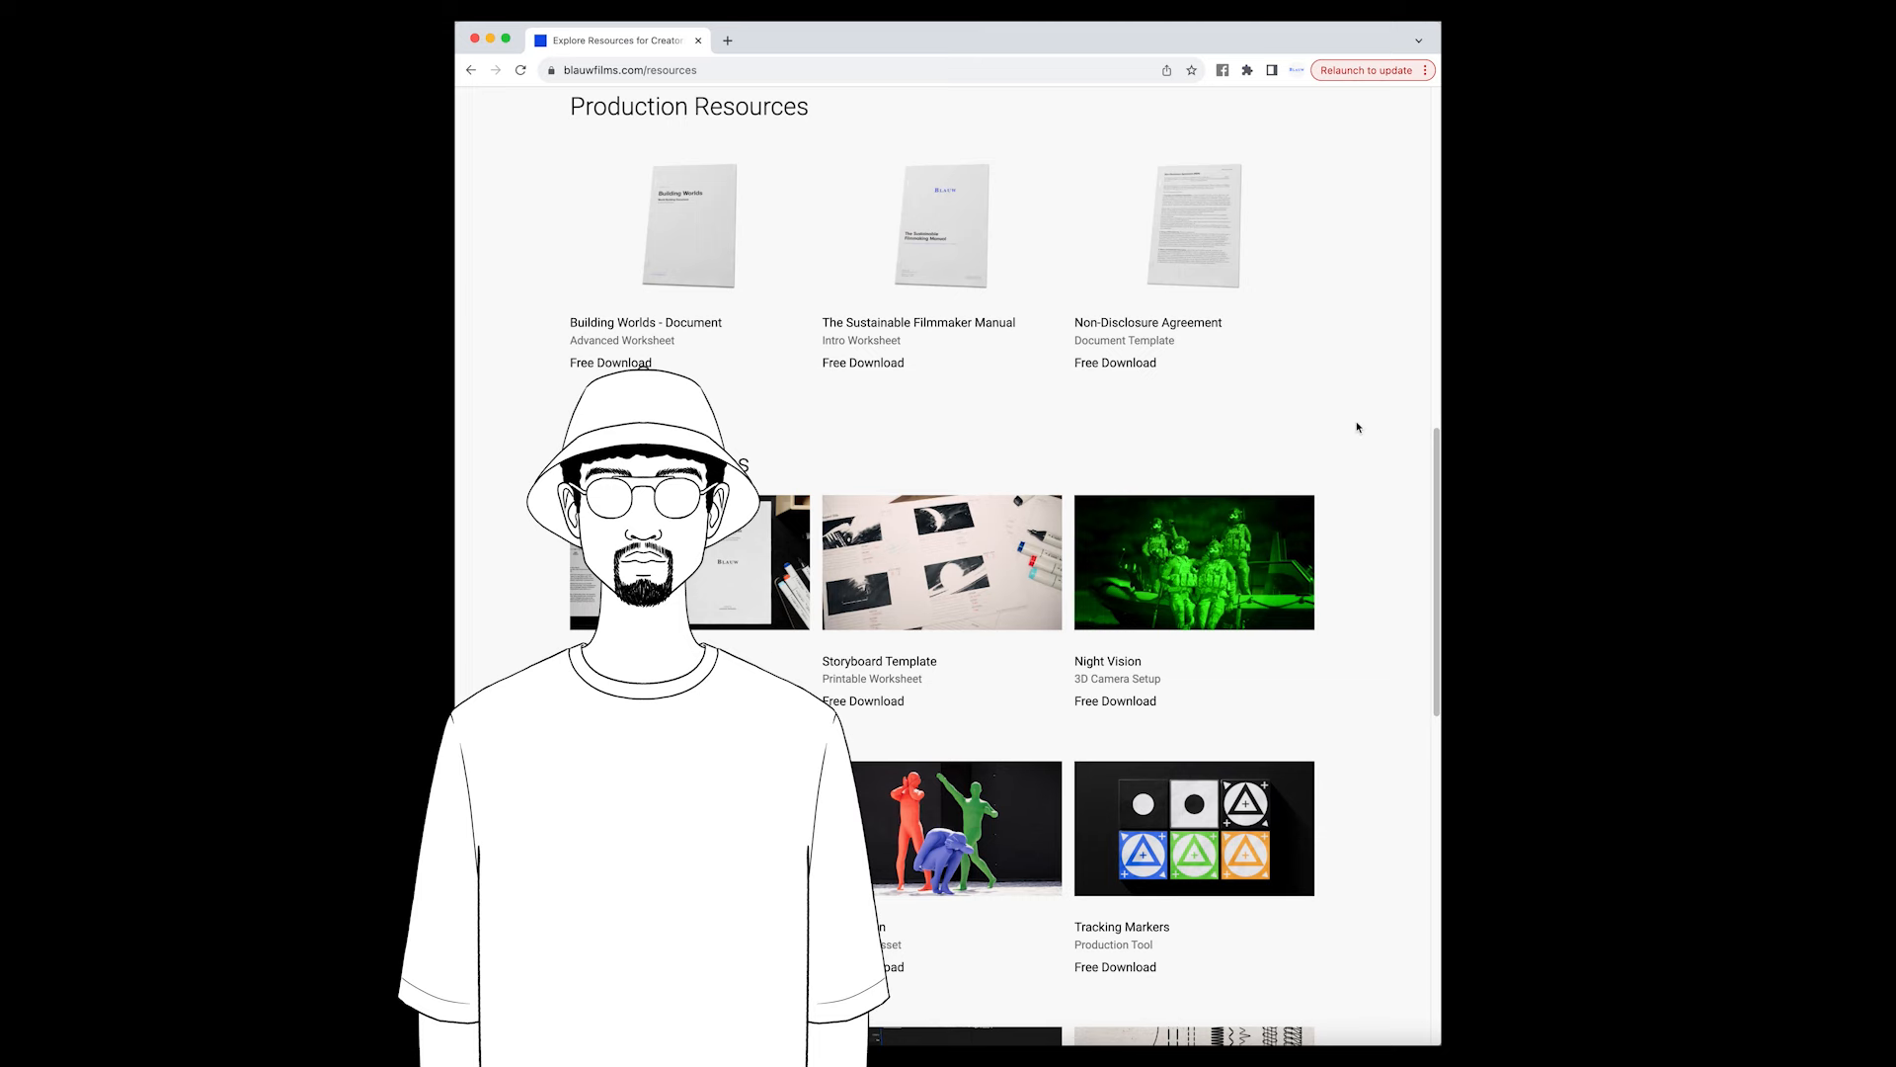